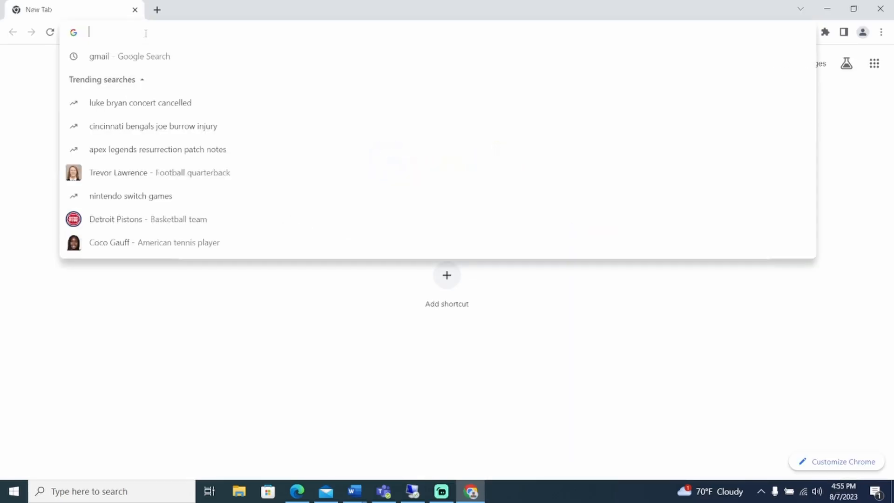
Search beckhoff.com for EK1100 and open the EK1100 EtherCAT Coupler product page.
type("beckhoff.com")
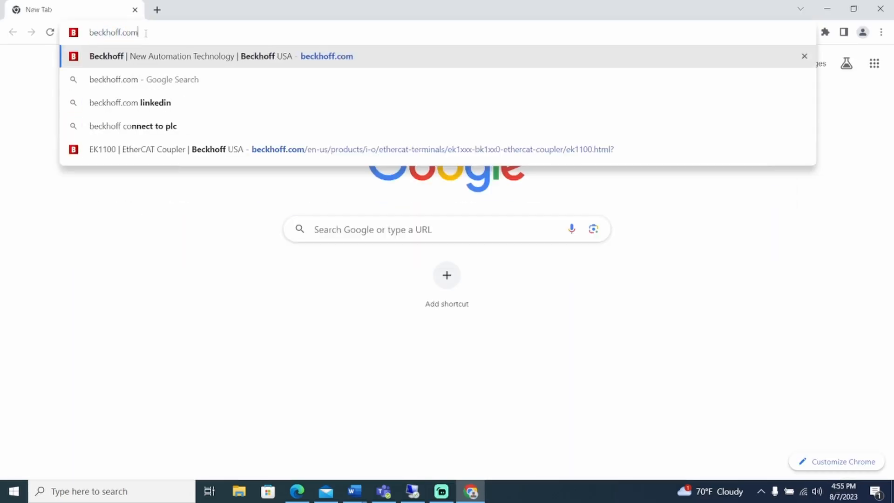
left_click(221, 56)
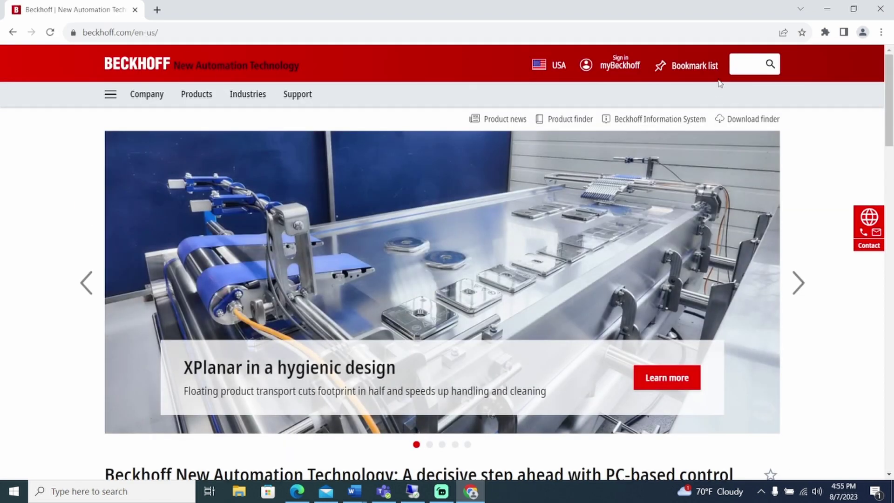
left_click(769, 63)
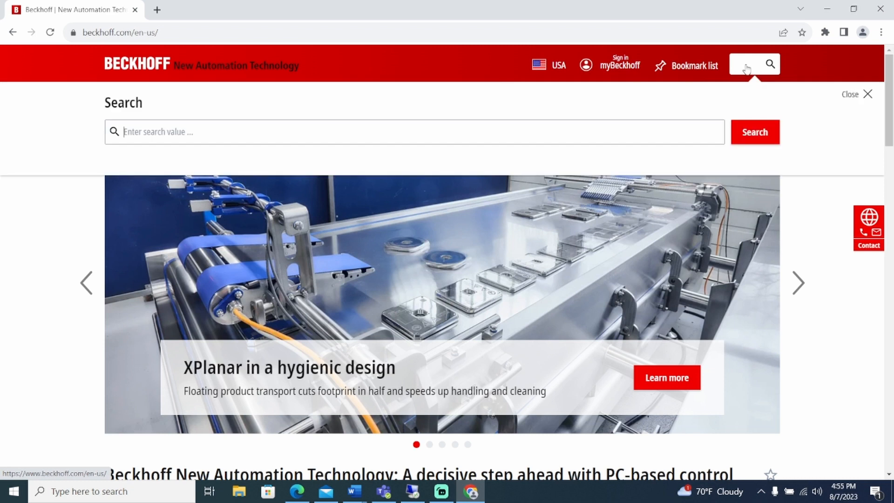
type("EK1100")
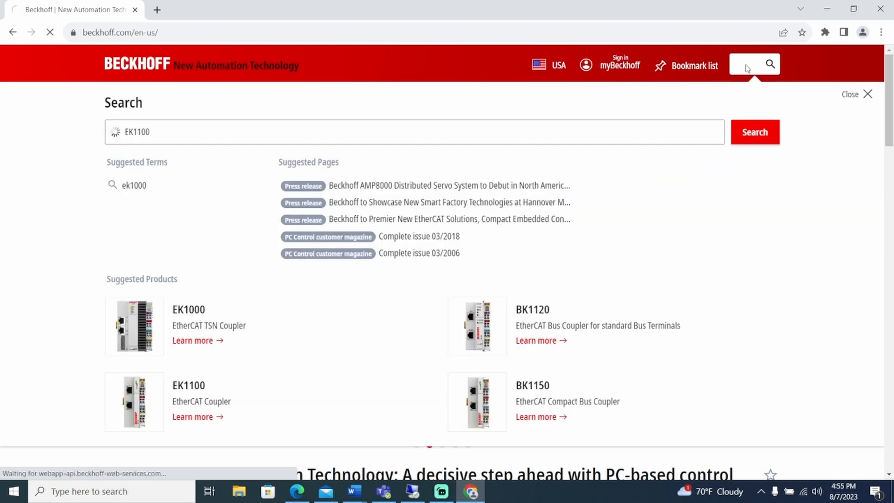
left_click(754, 132)
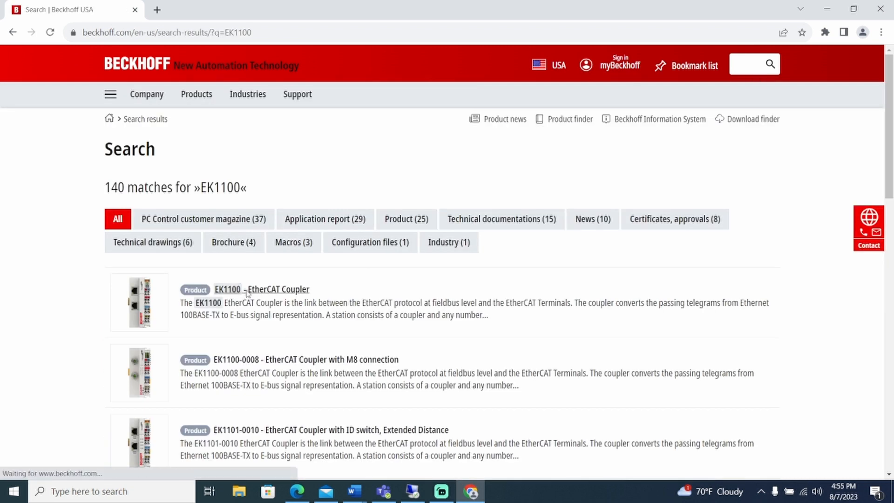
left_click(277, 289)
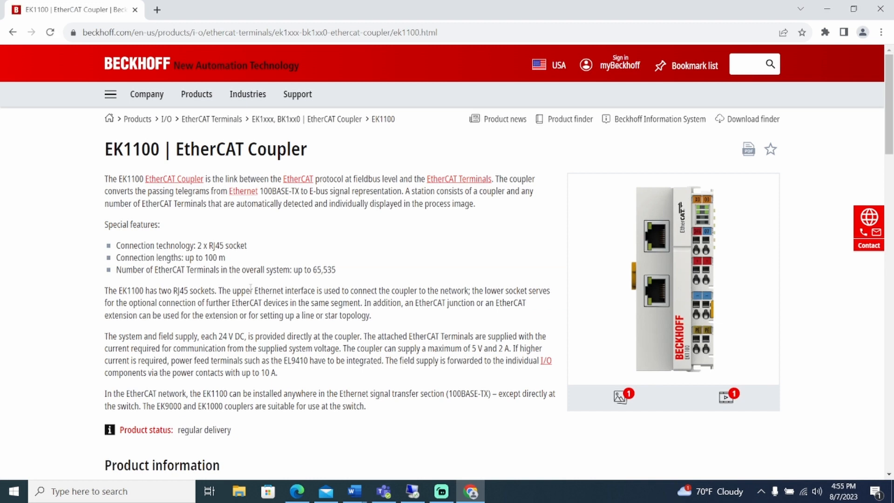
Show the coupler's documentation and downloads with the configuration files expanded.
scroll("down", 3)
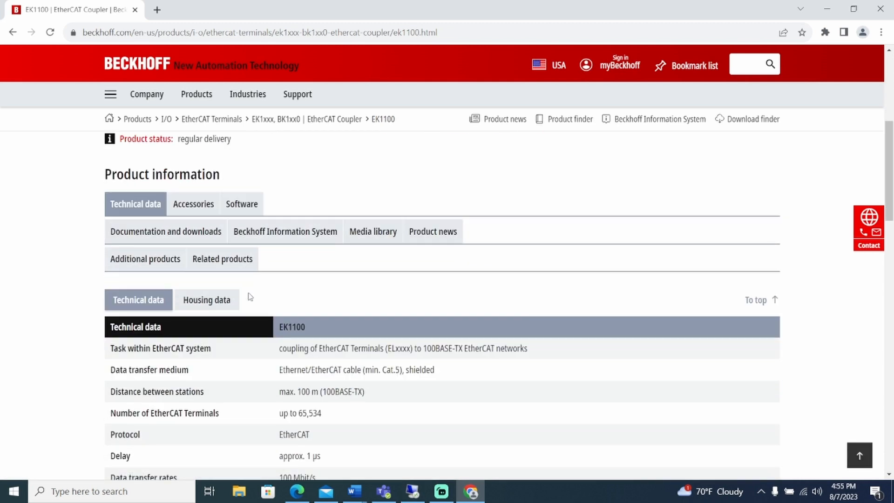
mouse_move(165, 231)
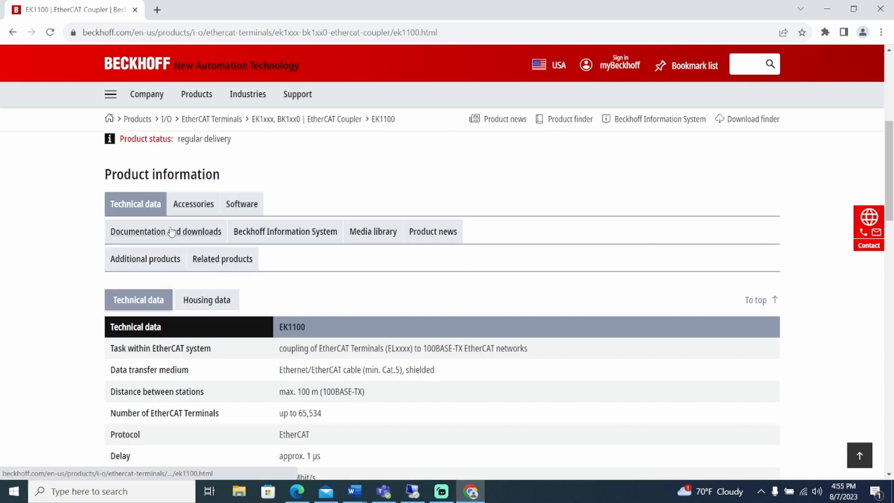
left_click(166, 231)
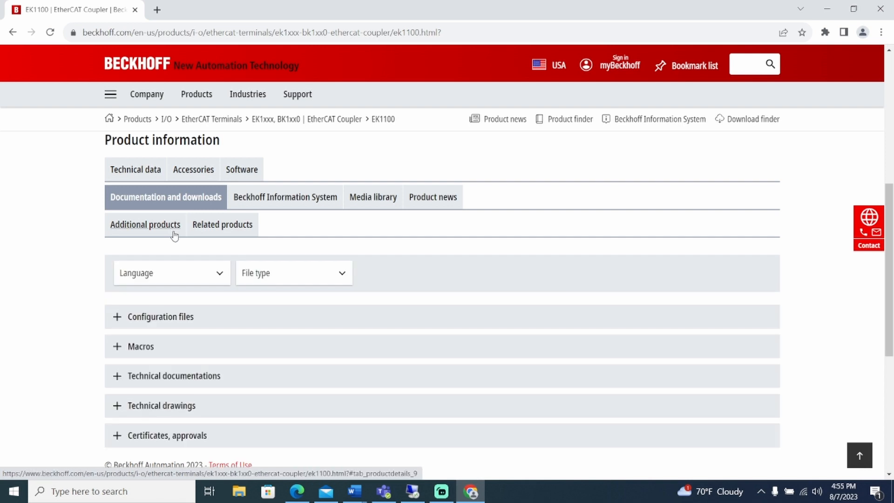
left_click(160, 317)
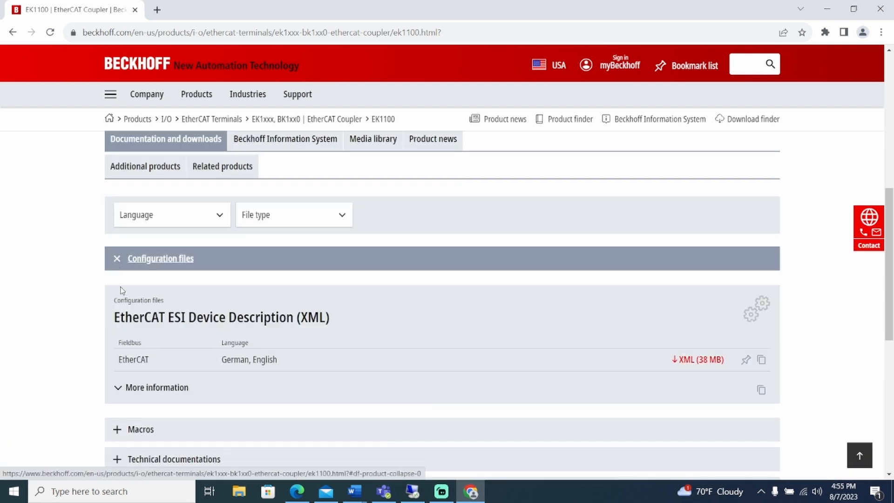
mouse_move(705, 373)
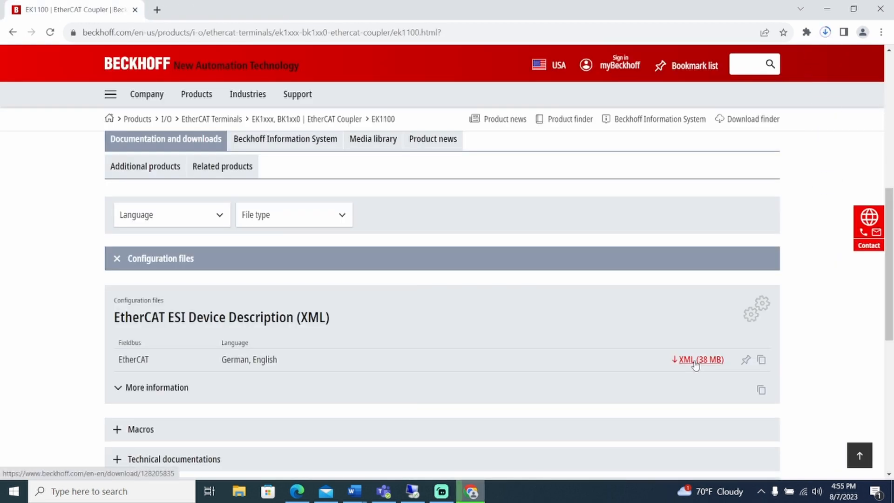
Download the 38 MB EtherCAT ESI Device Description XML package.
left_click(697, 360)
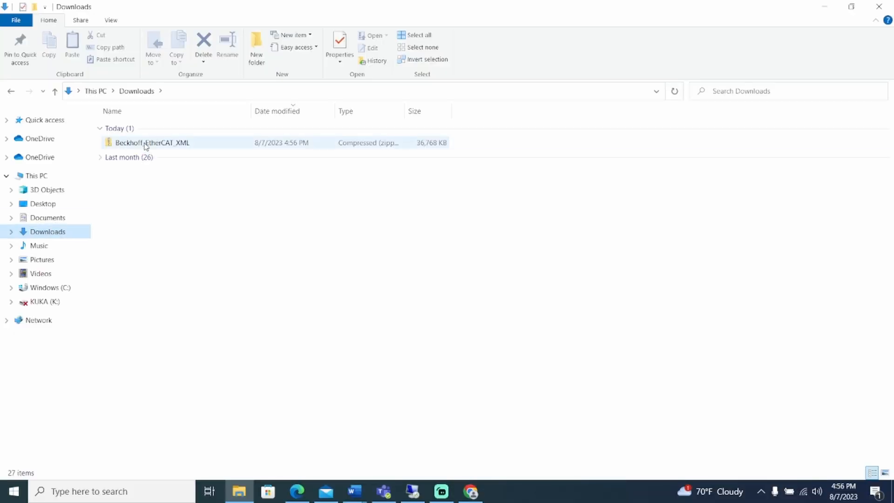
Open the Beckhoff_EtherCAT_XML zip file from the Downloads folder.
double_click(152, 142)
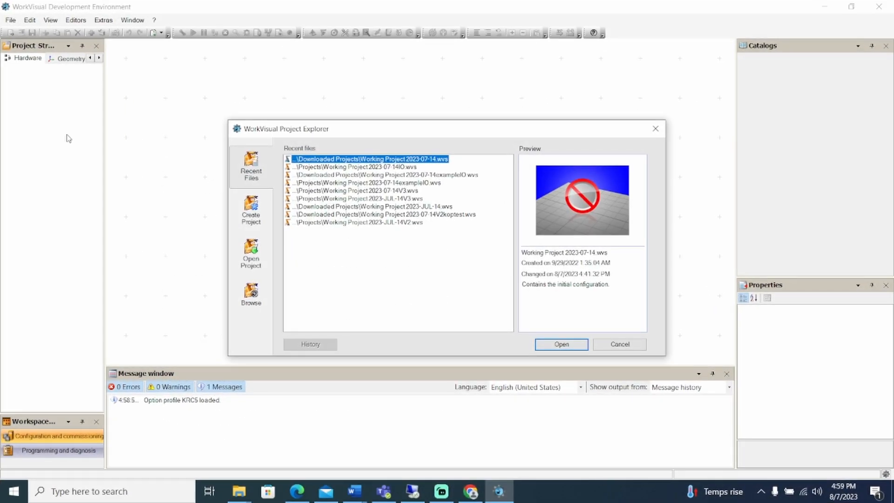
mouse_move(608, 130)
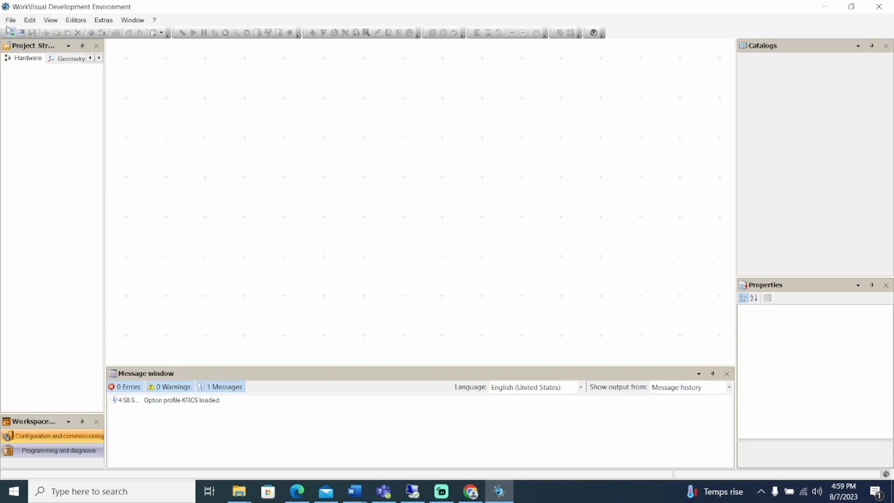
Choose Import device description file from File > Import/Export and advance the wizard.
left_click(10, 20)
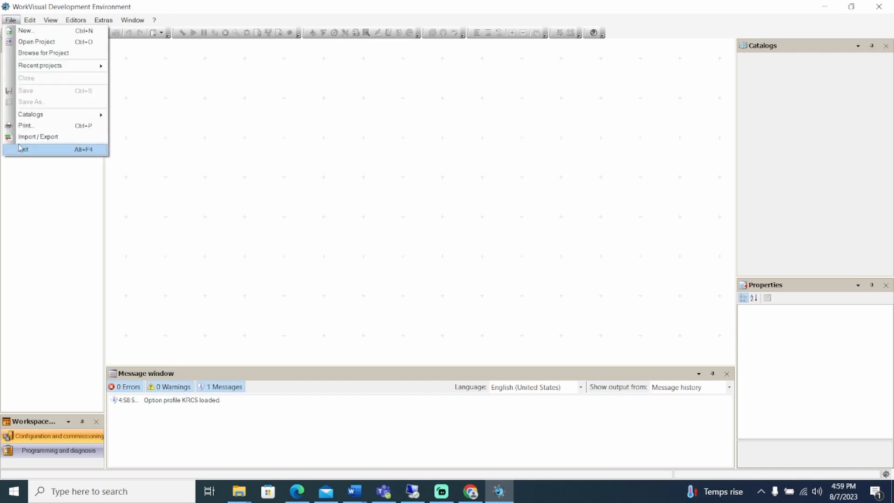
left_click(37, 136)
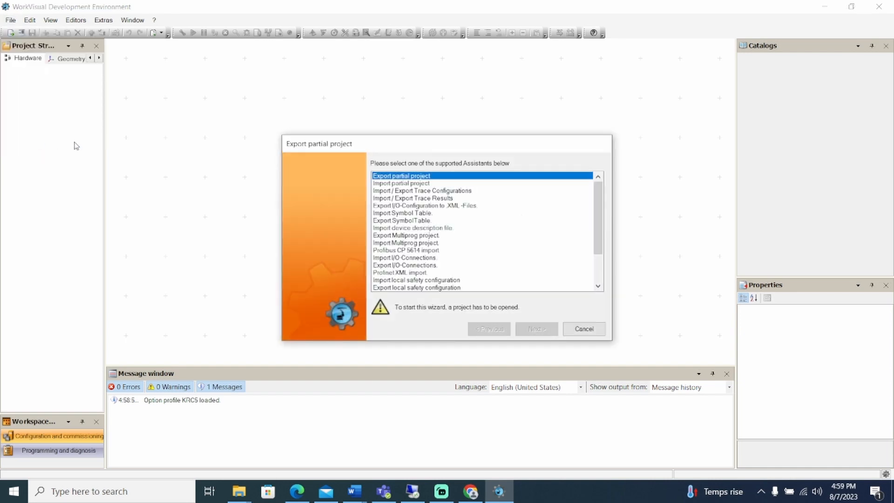
left_click(412, 227)
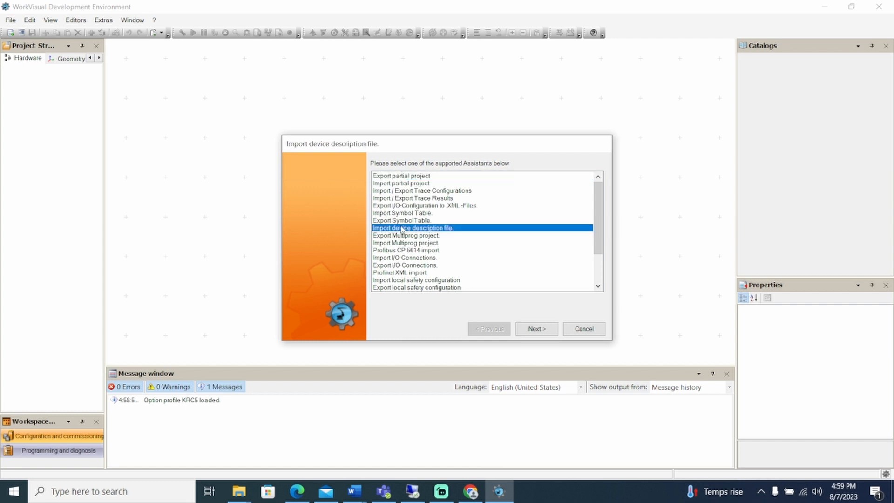
left_click(536, 328)
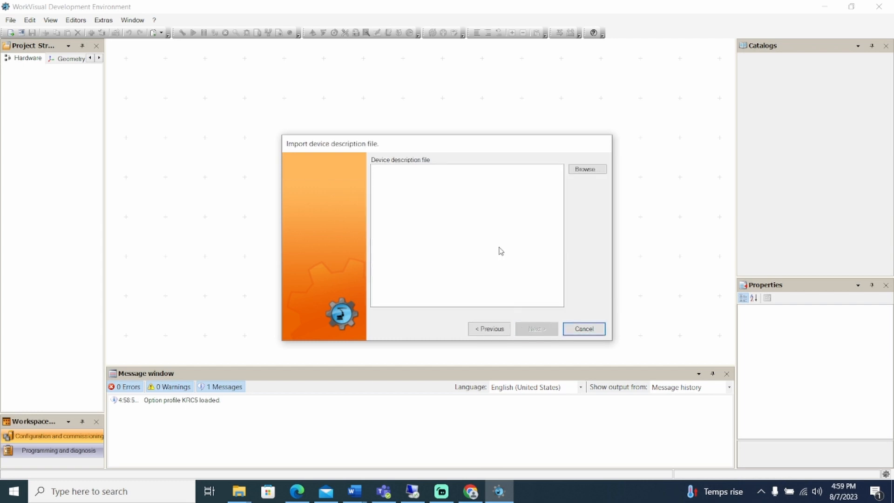
Select the Beckhoff EK11xx, EL1xxx and EL2xxx EtherCAT ESI files for import.
left_click(586, 169)
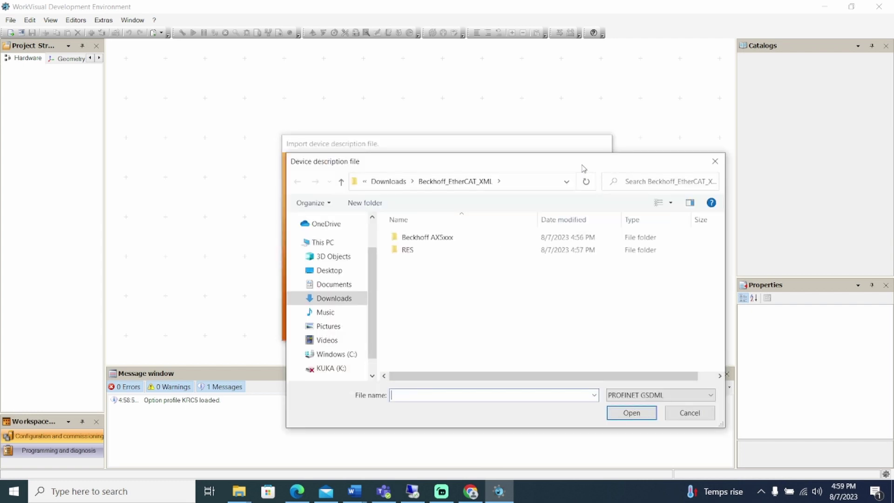
left_click(658, 394)
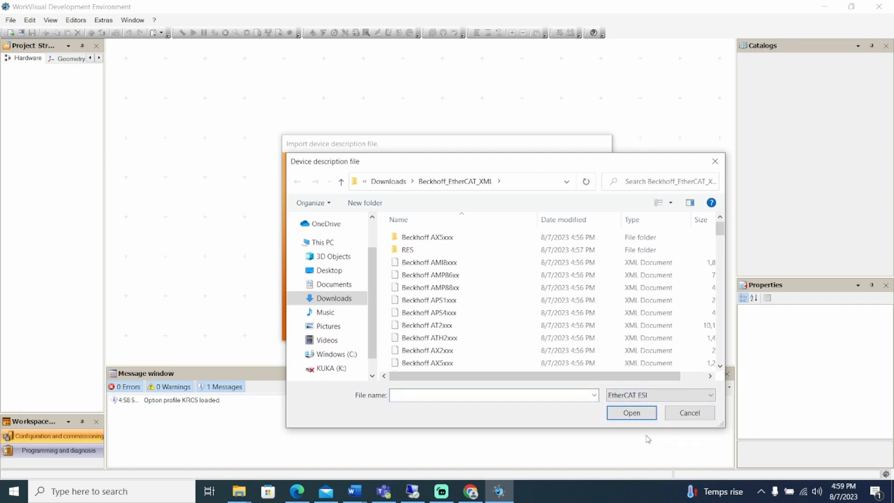
scroll("down", 3)
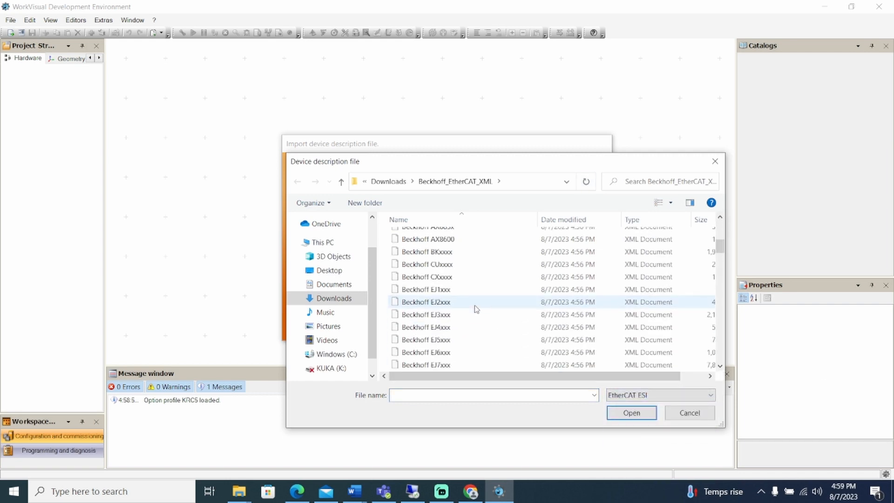
scroll("down", 3)
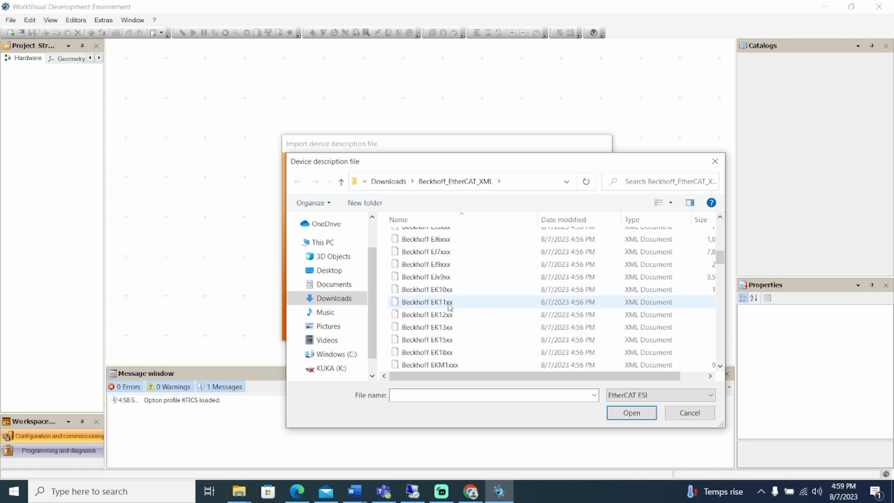
scroll("down", 3)
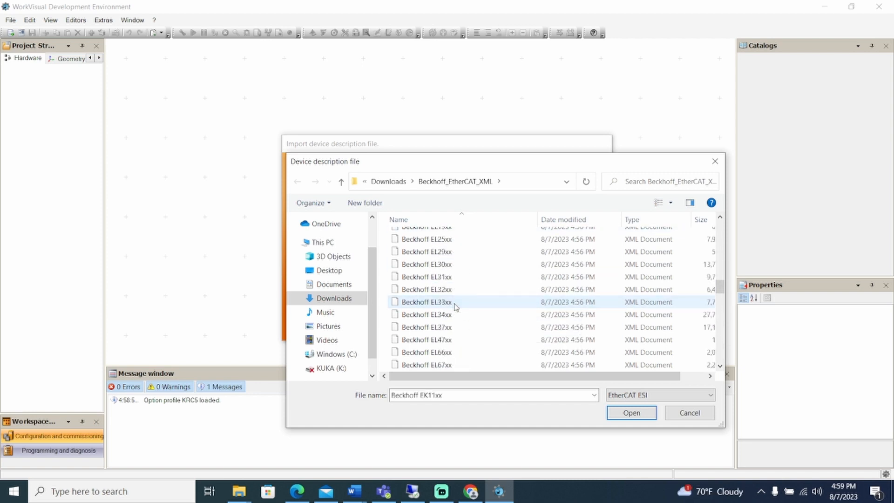
scroll("up", 3)
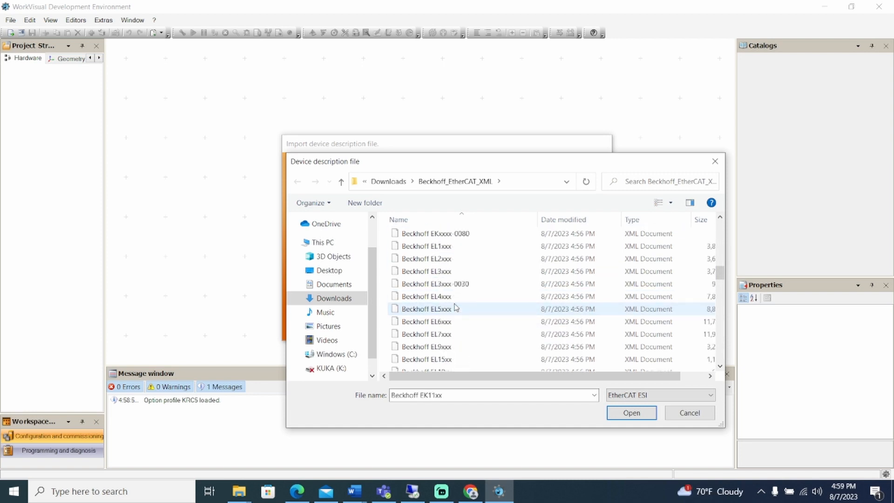
left_click(425, 259)
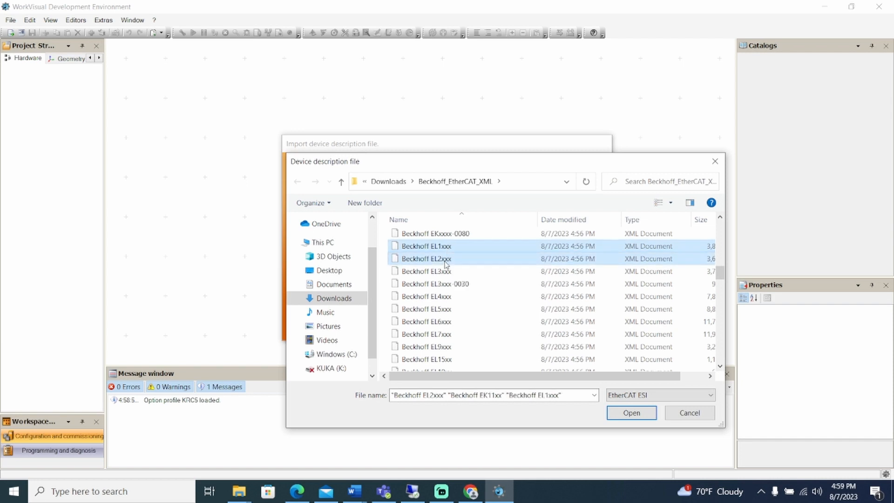
left_click(631, 412)
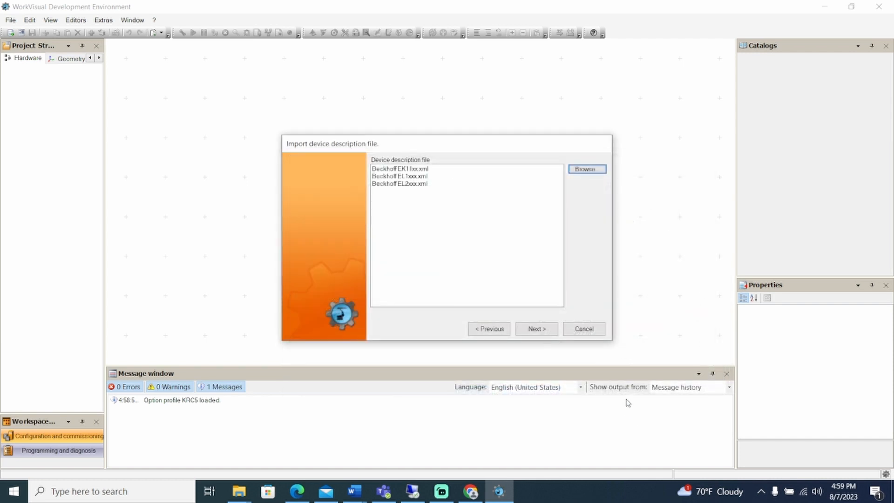
mouse_move(564, 364)
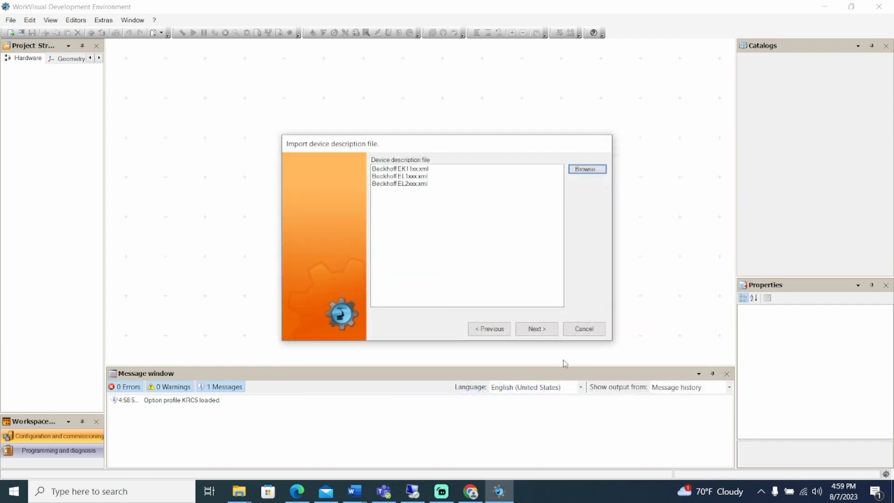
Complete the device description installation and close the wizard after the success message.
left_click(535, 329)
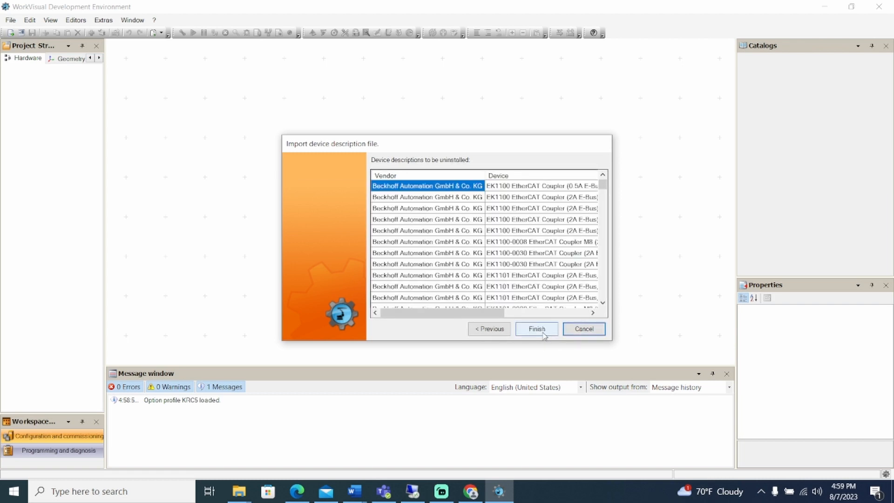
left_click(536, 328)
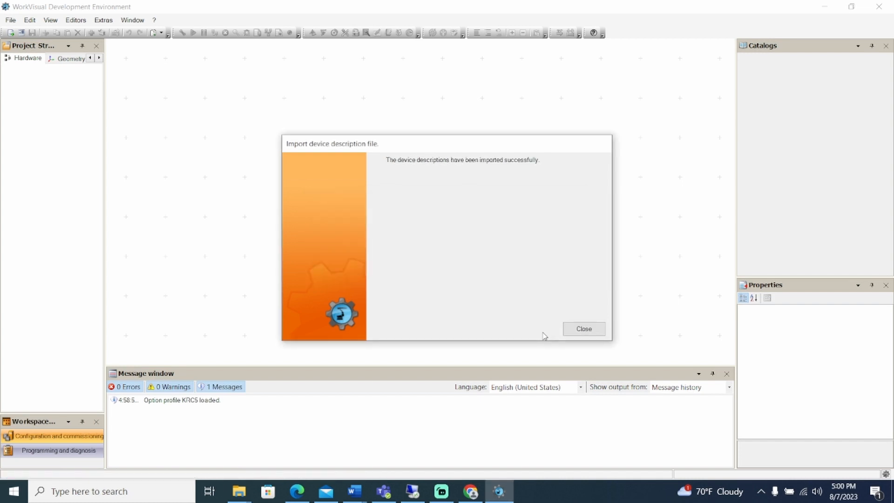
left_click(582, 330)
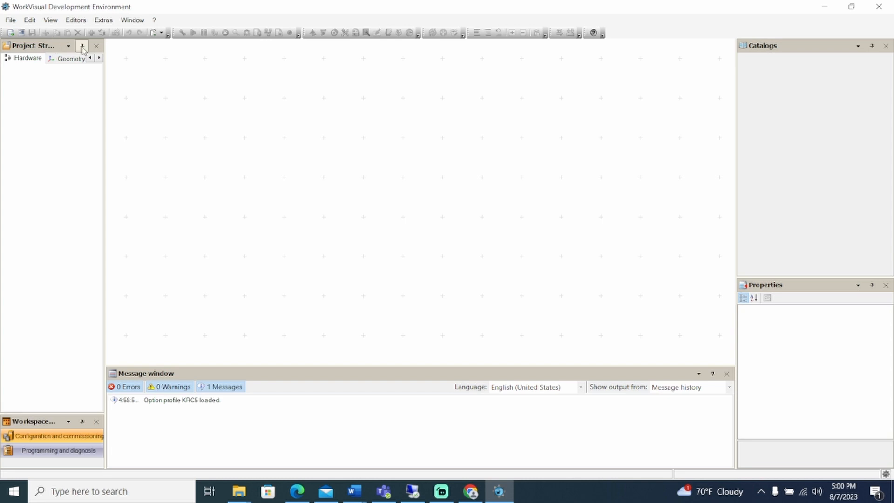
Find the controller at IP 10.10.25.161 and open Working Project 2023-07-14.
left_click(10, 19)
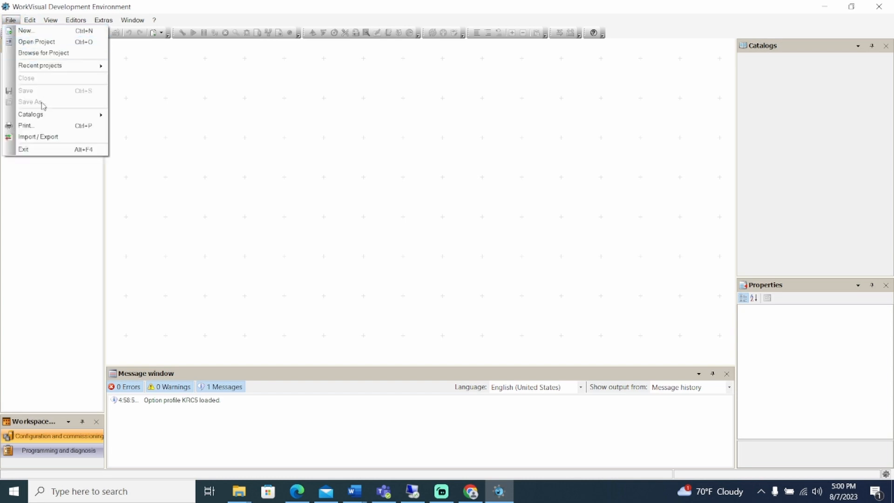
left_click(37, 41)
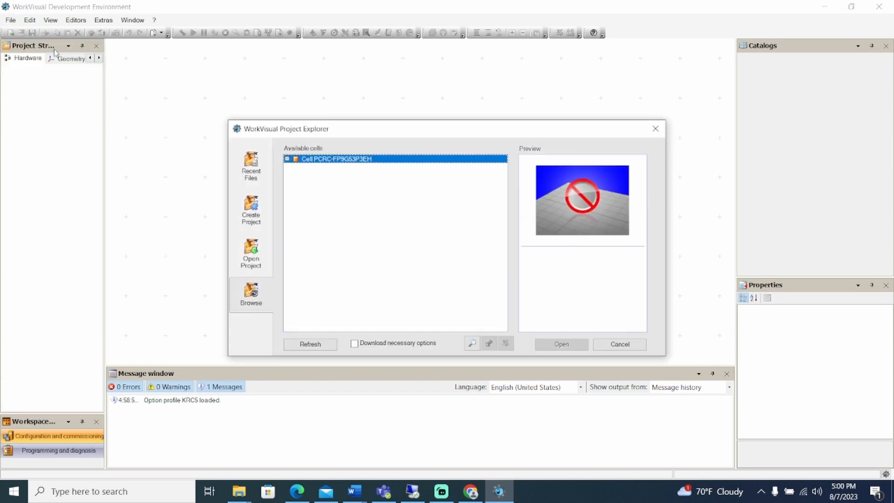
mouse_move(407, 325)
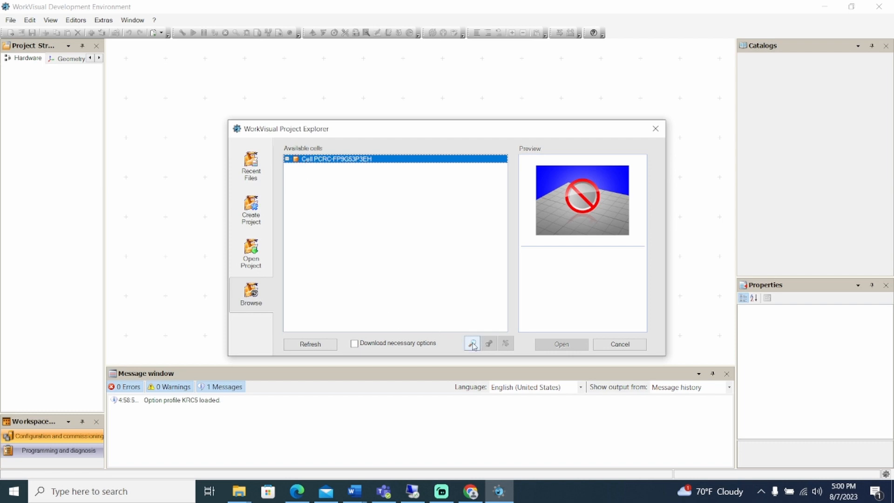
left_click(471, 343)
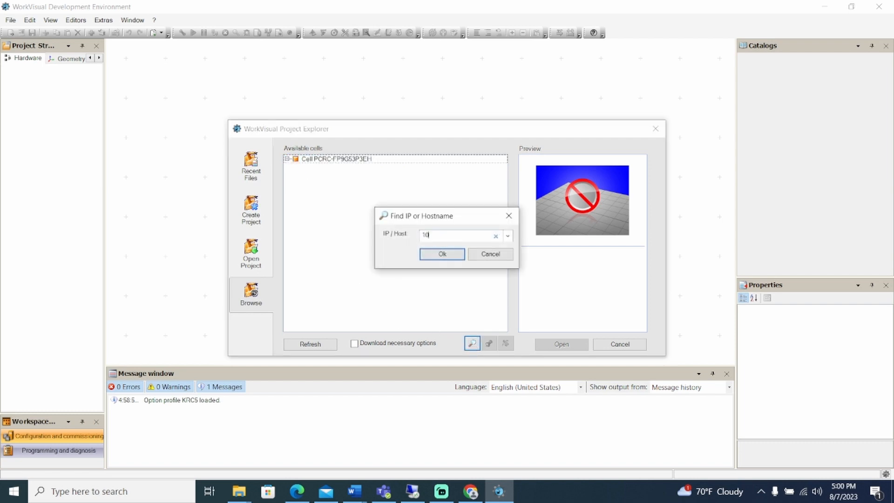
type(".10.25.")
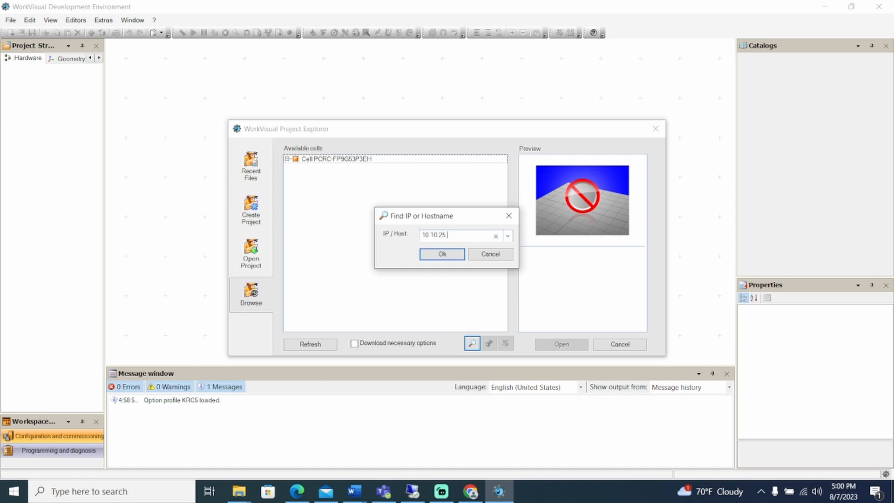
left_click(441, 253)
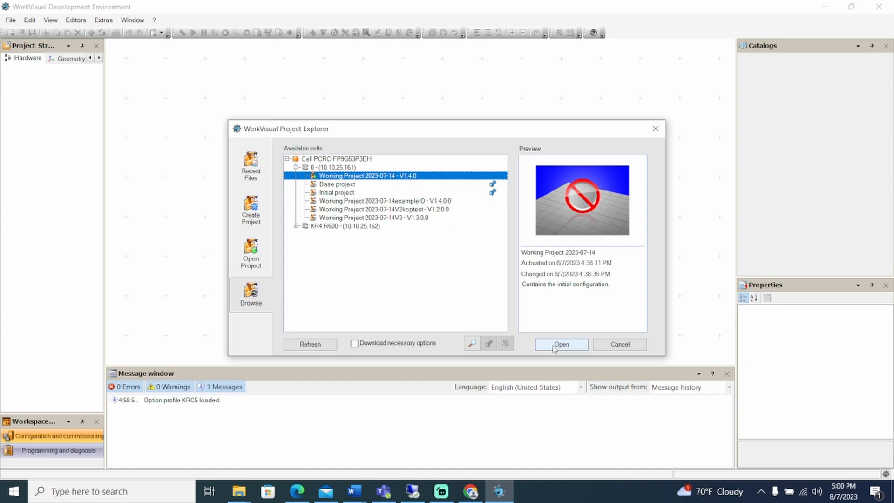
left_click(561, 344)
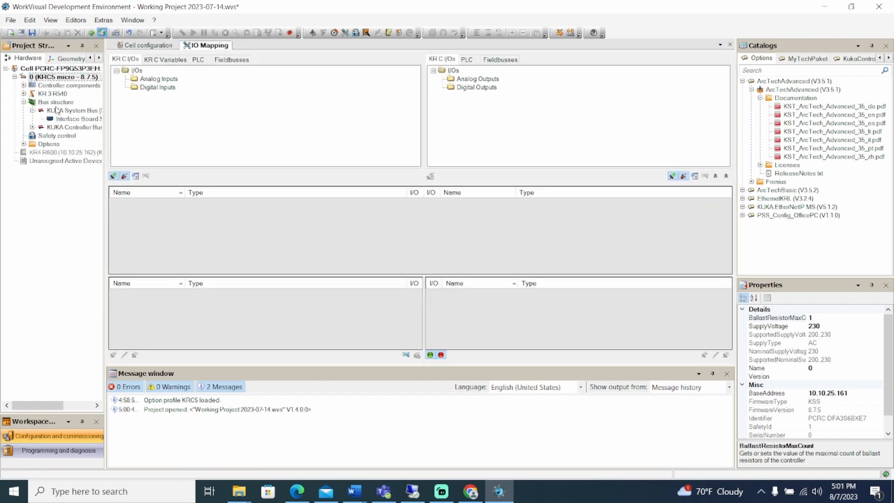
Add KUKA Extension Bus (SYS-X44) to Bus structure and expand it to show EtherCAT.
left_click(56, 102)
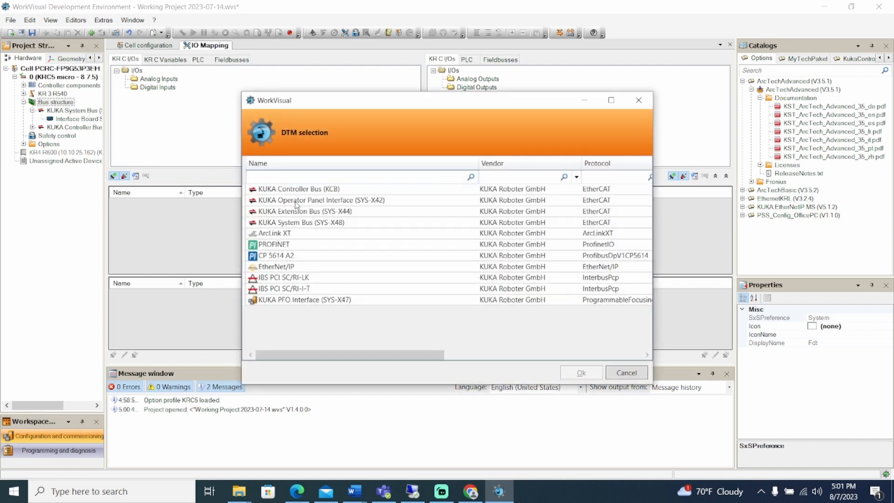
left_click(305, 211)
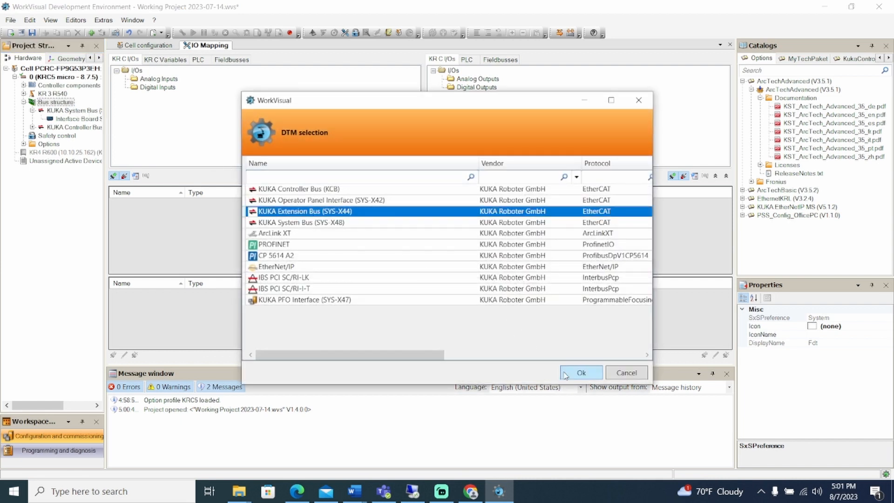
left_click(580, 373)
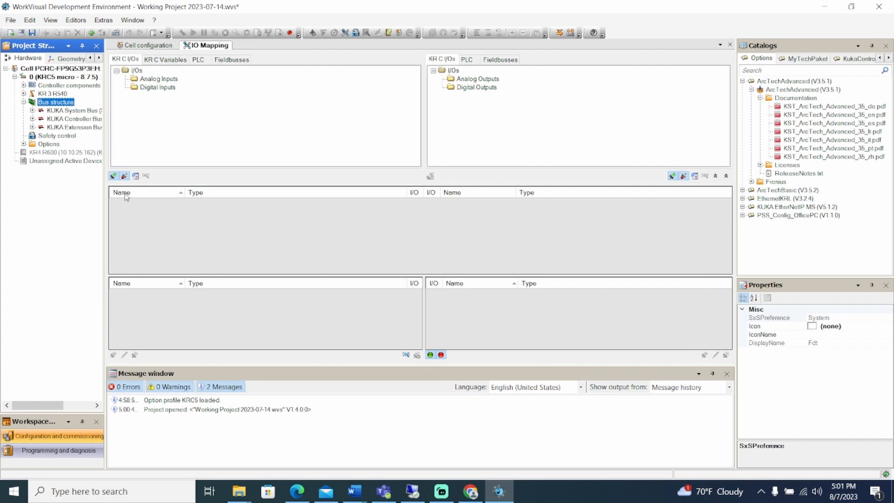
left_click(32, 127)
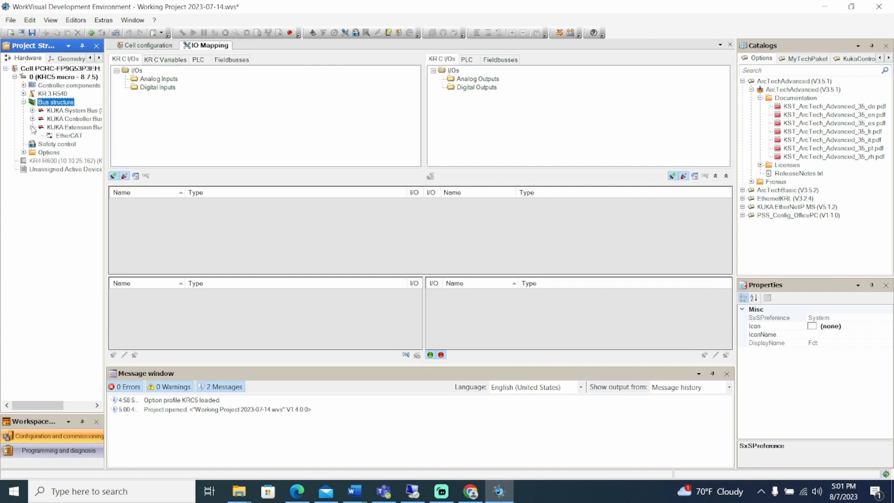
Add an EK1100 EtherCAT Coupler (2A E-Bus) under the EtherCAT node.
left_click(68, 135)
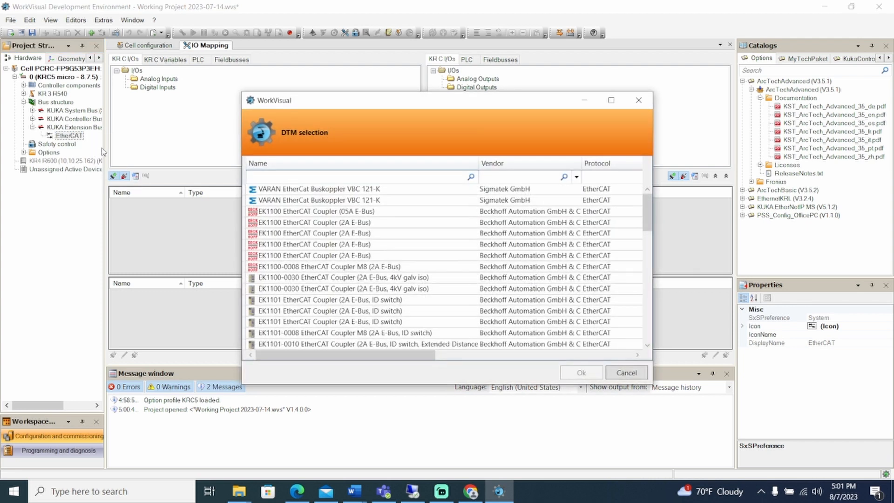
left_click(315, 255)
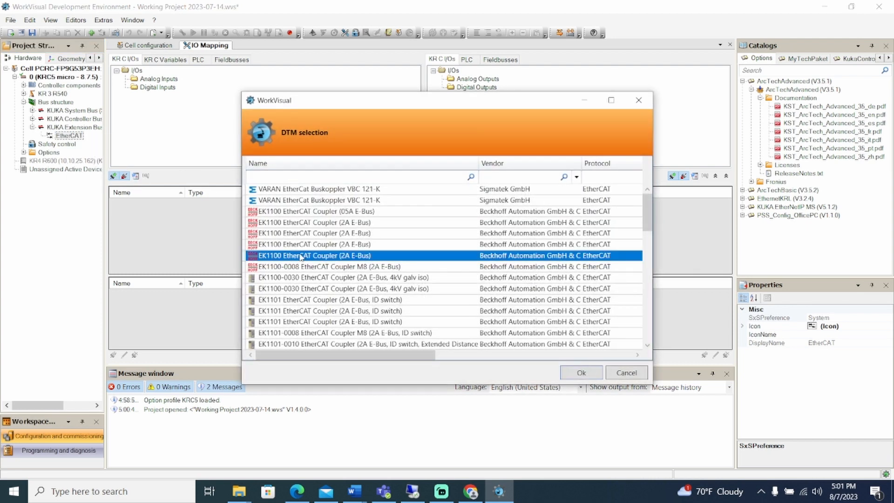
mouse_move(424, 302)
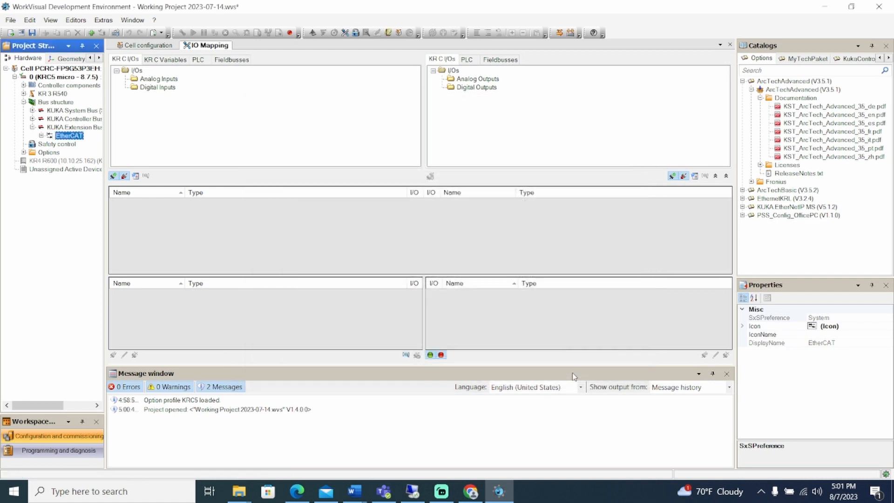
left_click(48, 135)
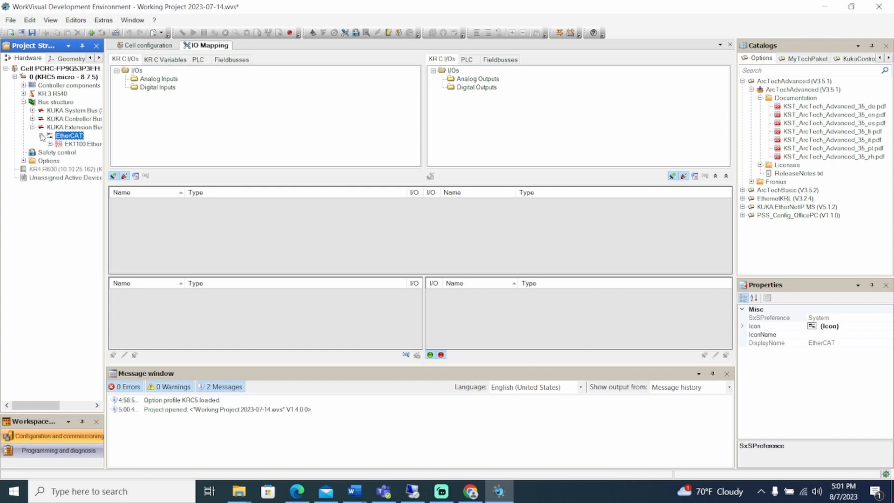
Add terminals under the coupler's E-Bus, filtering the device list for EL2809.
left_click(50, 144)
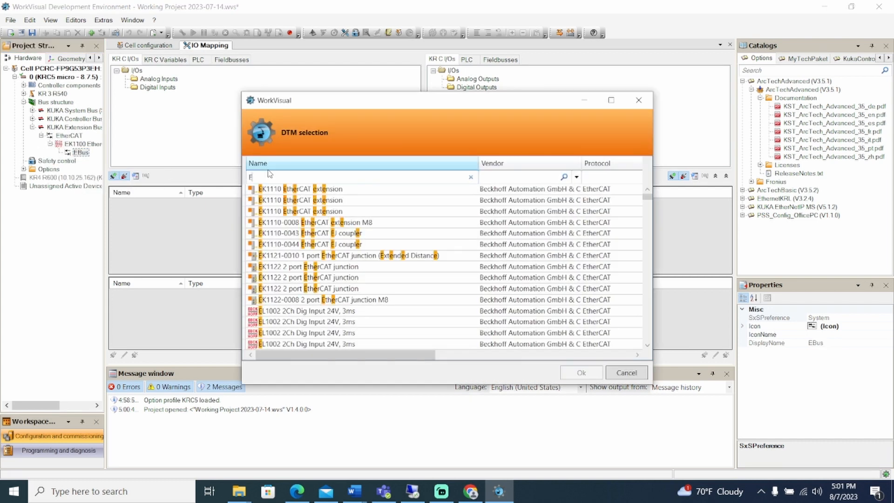
left_click(626, 372)
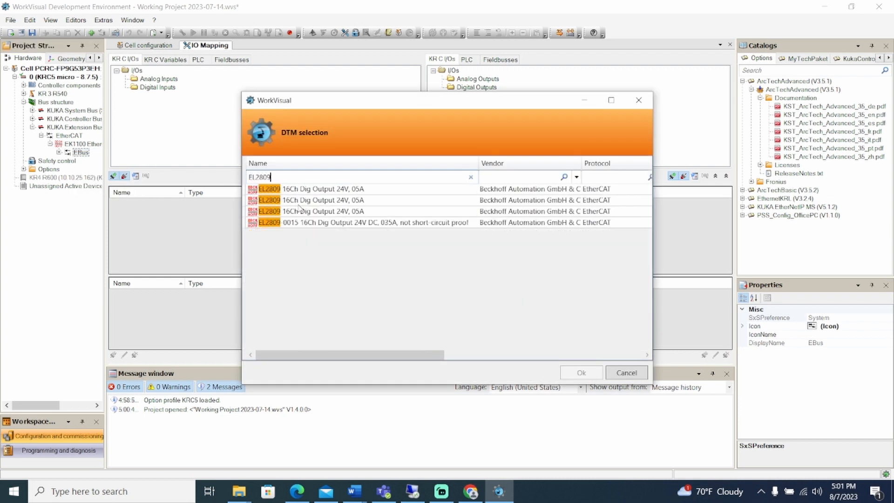
left_click(626, 373)
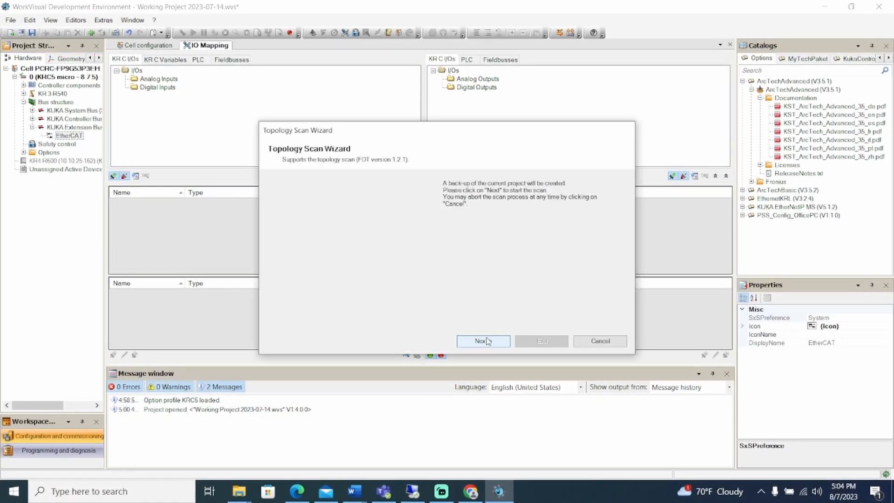
Scan the extension bus topology and accept the found EK1100, EL1809 and EL2809.
left_click(482, 341)
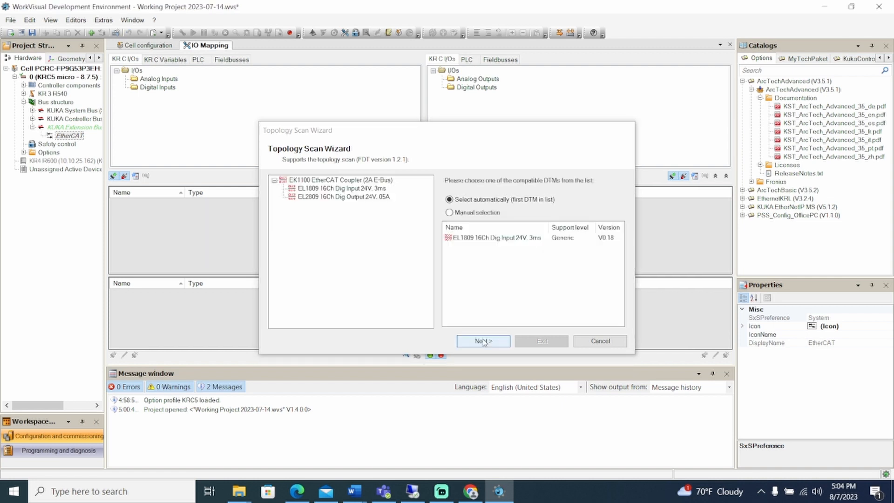
left_click(483, 341)
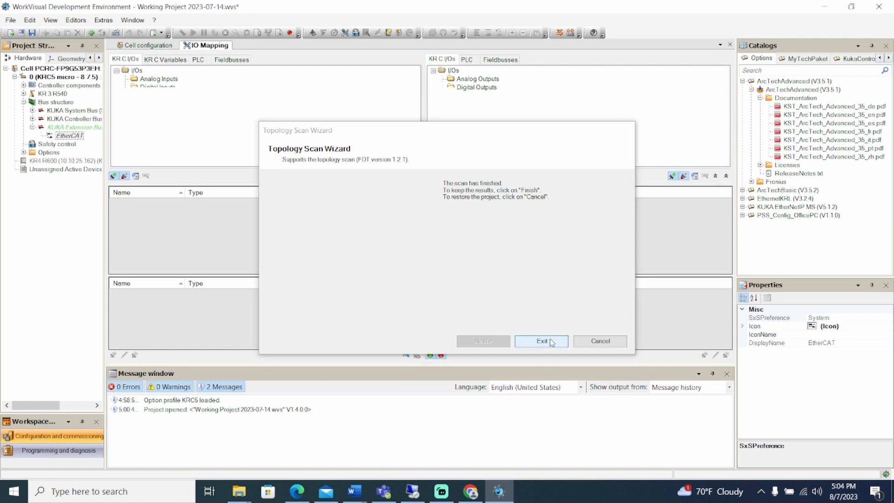
left_click(540, 341)
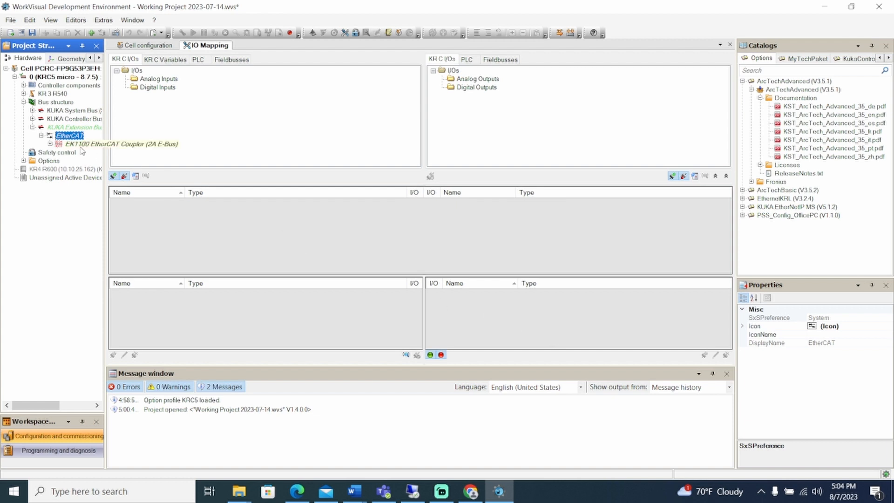
Disconnect the KUKA Extension Bus (SYS-X44) to take it offline.
left_click(94, 127)
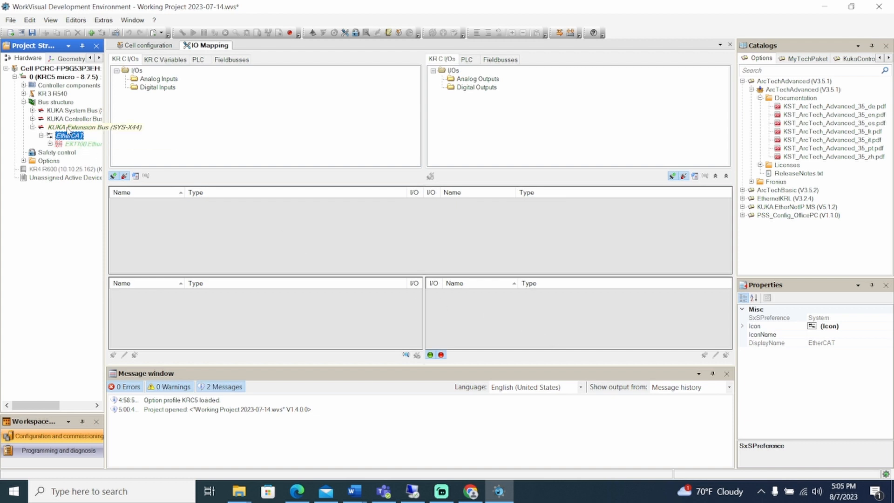
right_click(69, 127)
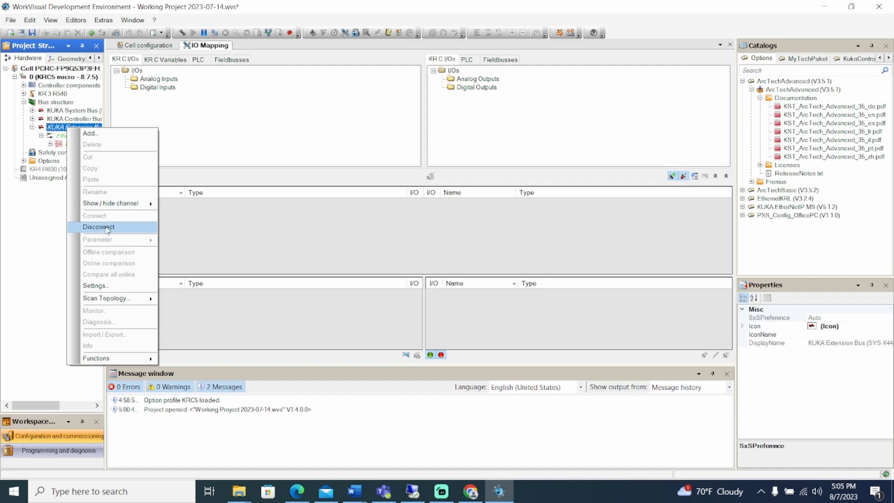
left_click(98, 227)
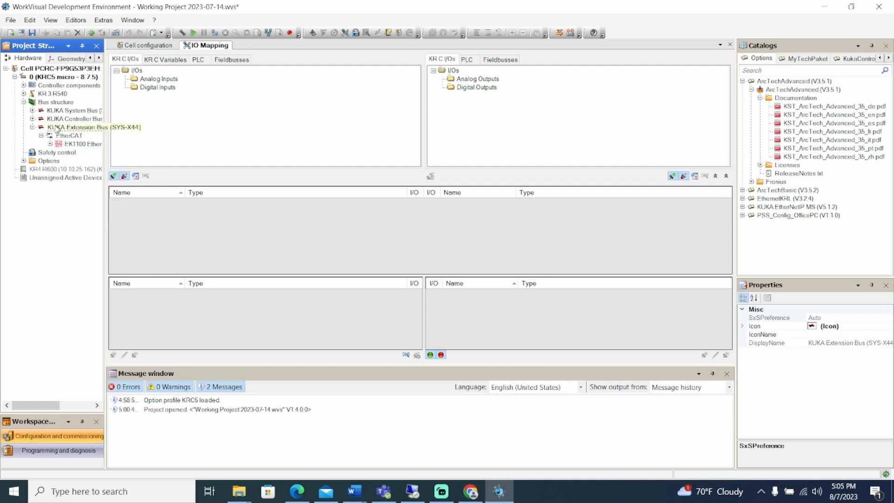
Show the bus topology linking KR C, EK1100, EL1809 and EL2809 in its settings.
double_click(74, 126)
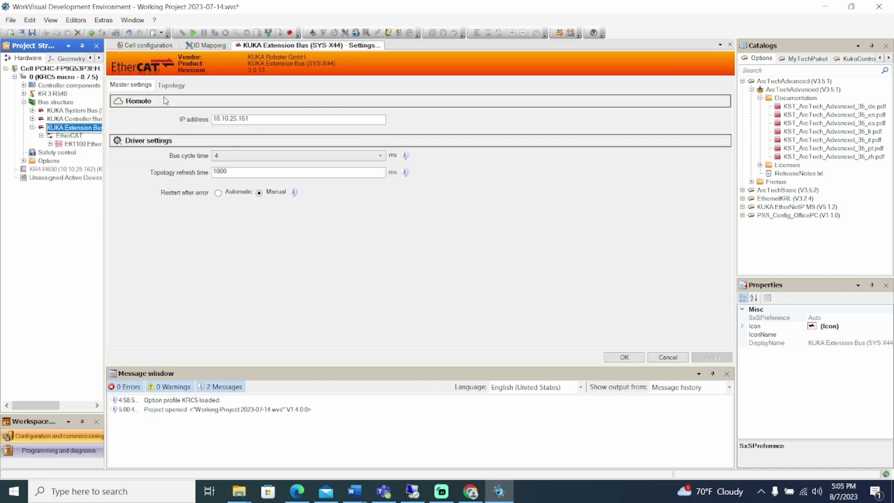
left_click(171, 85)
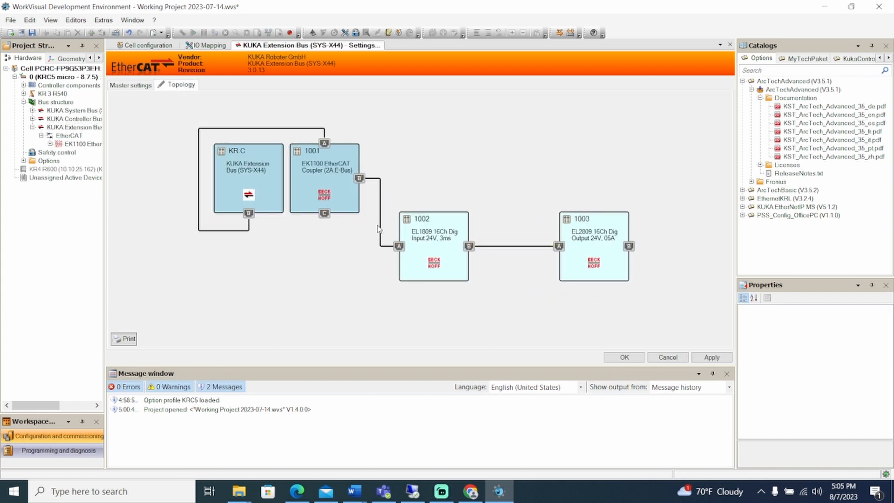
left_click(380, 211)
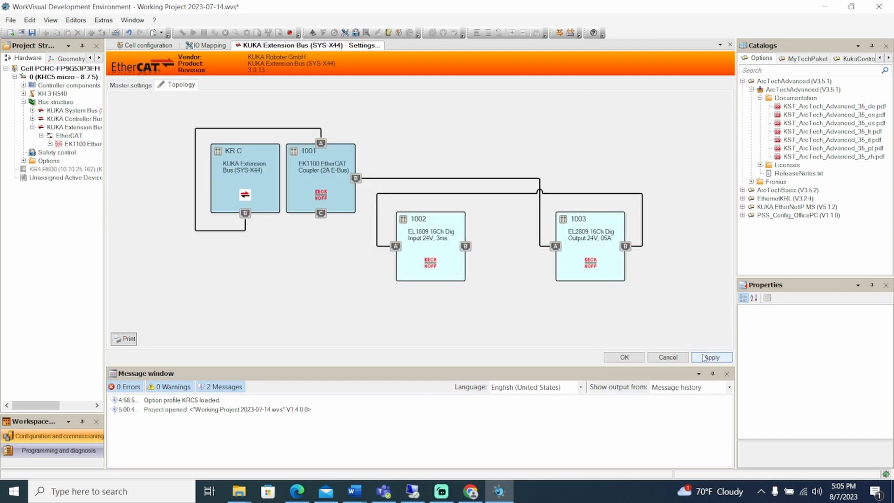
Apply the topology and select the EL2809 output terminal under the coupler.
left_click(710, 357)
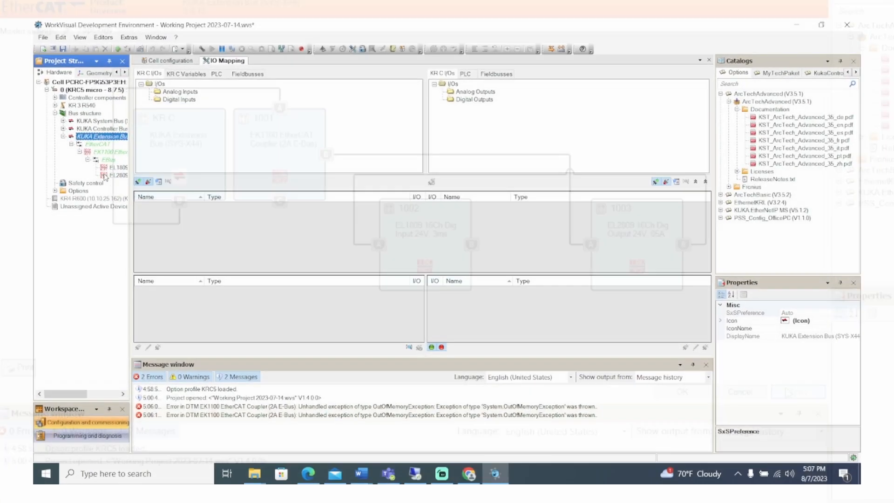
left_click(821, 24)
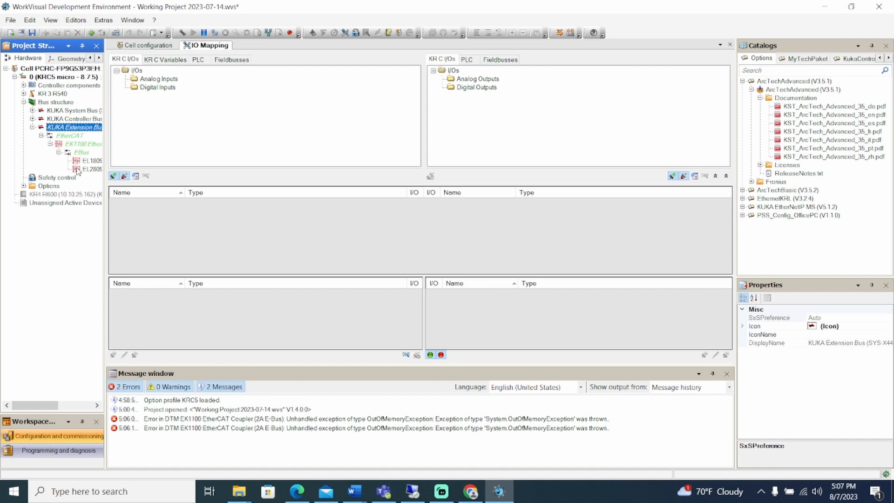
left_click(92, 168)
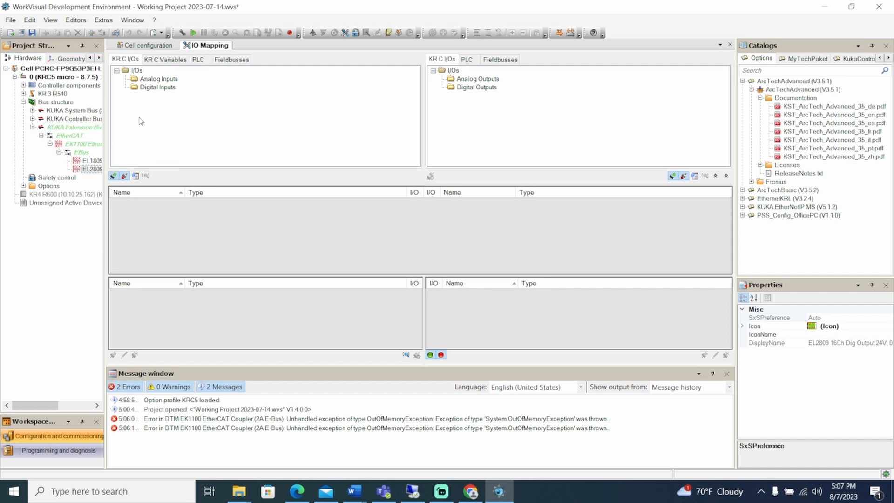
left_click(162, 87)
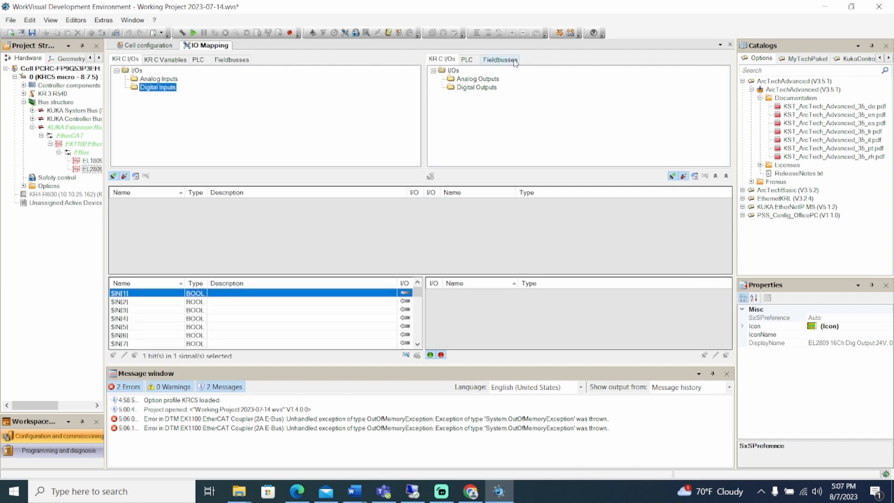
Set the I/O mapping to show KR C digital outputs beside the EL2809 terminal.
left_click(500, 59)
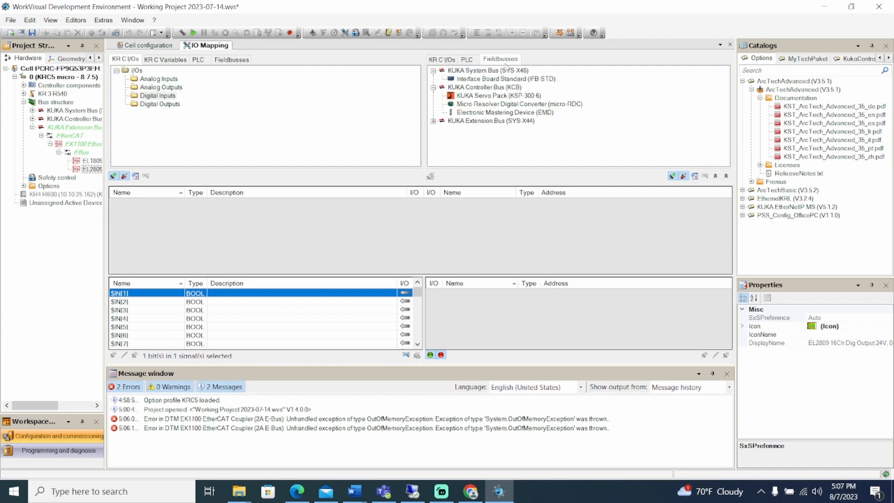
left_click(442, 121)
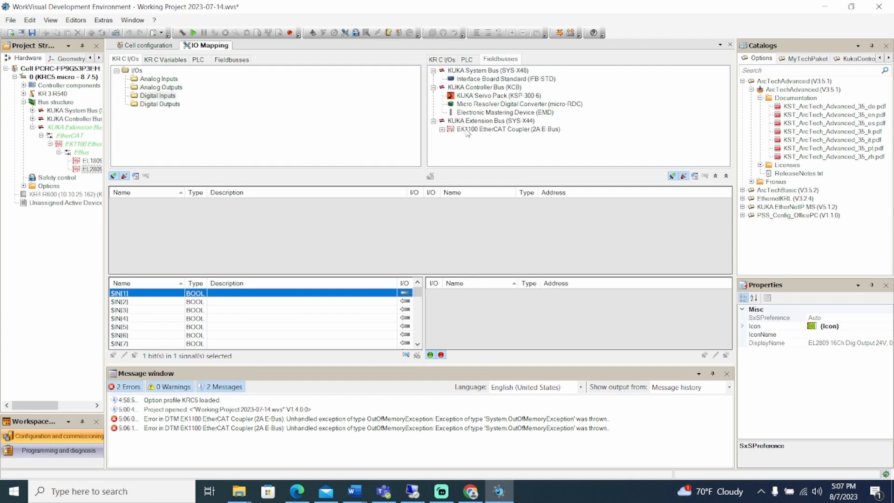
left_click(441, 129)
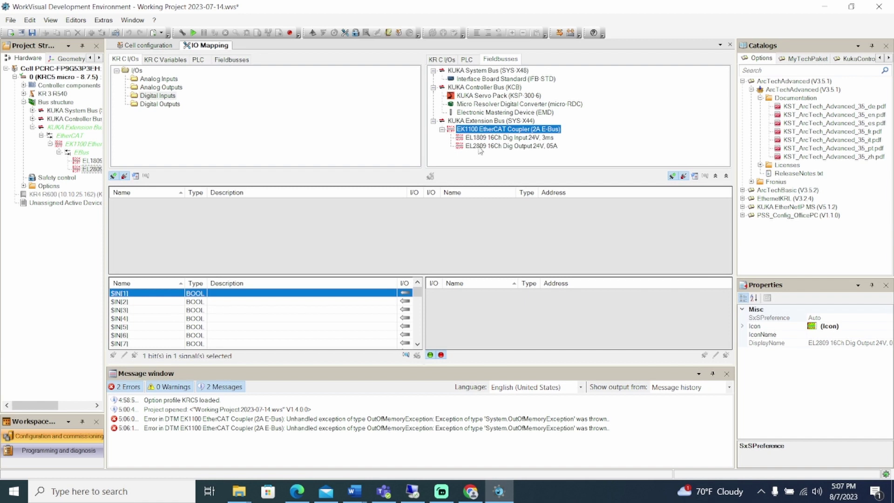
left_click(160, 103)
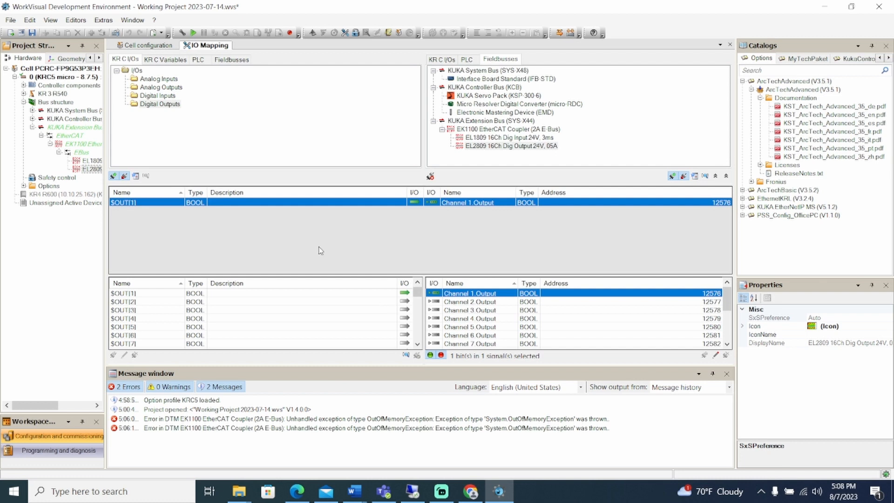
mouse_move(384, 264)
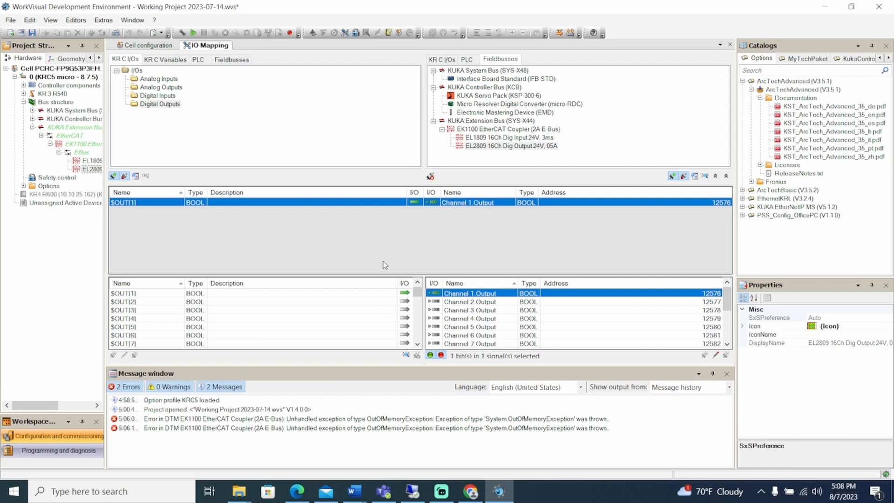
Connect $OUT[1]–$OUT[5] to EL2809 channels 1–5, then disconnect them.
left_click(171, 302)
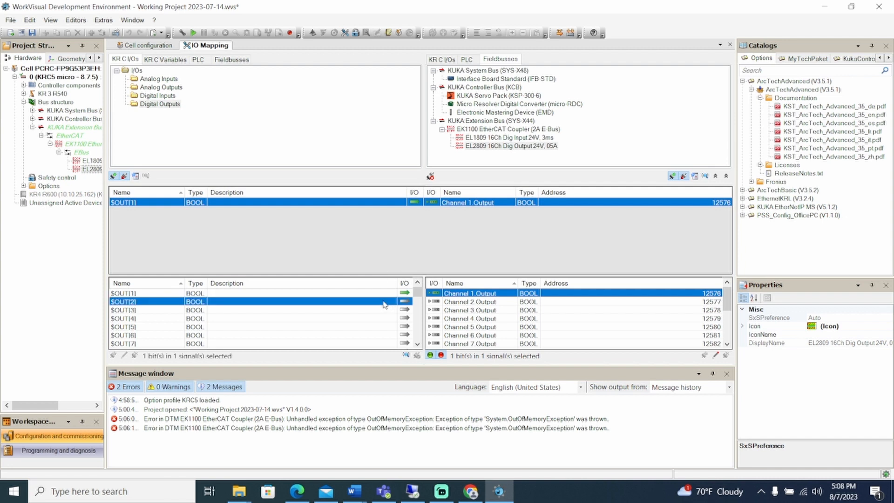
mouse_move(454, 303)
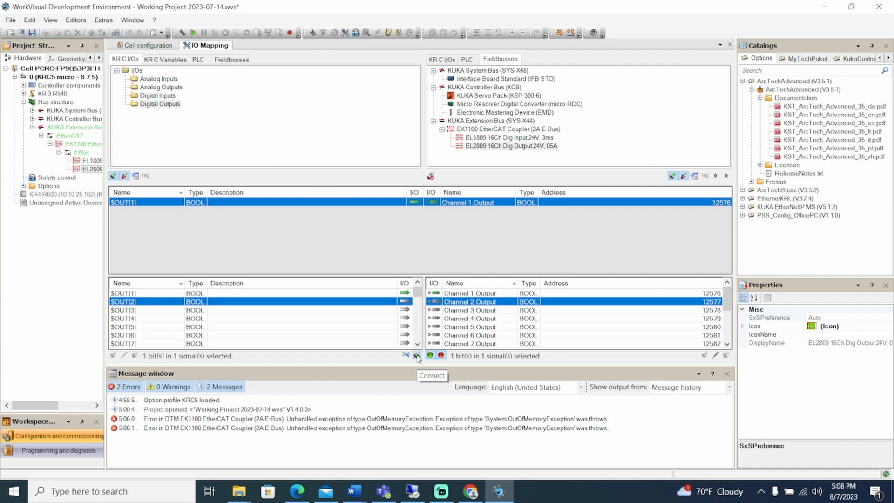
left_click(146, 318)
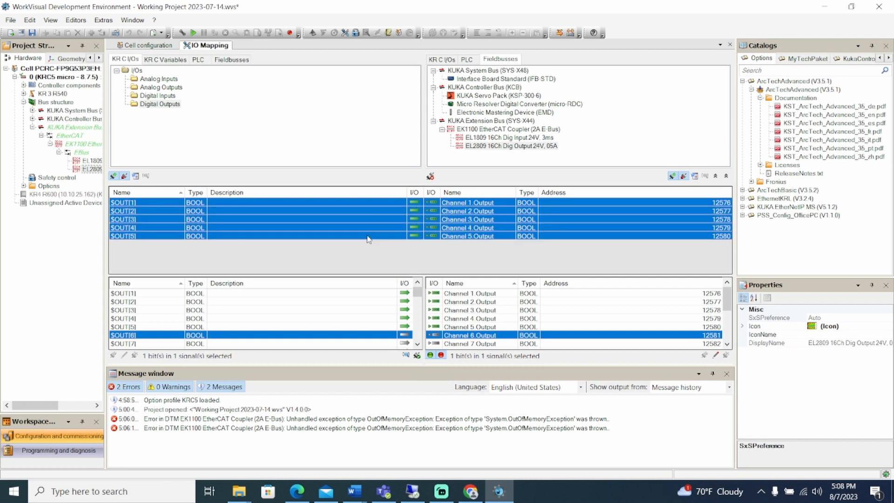
left_click(430, 176)
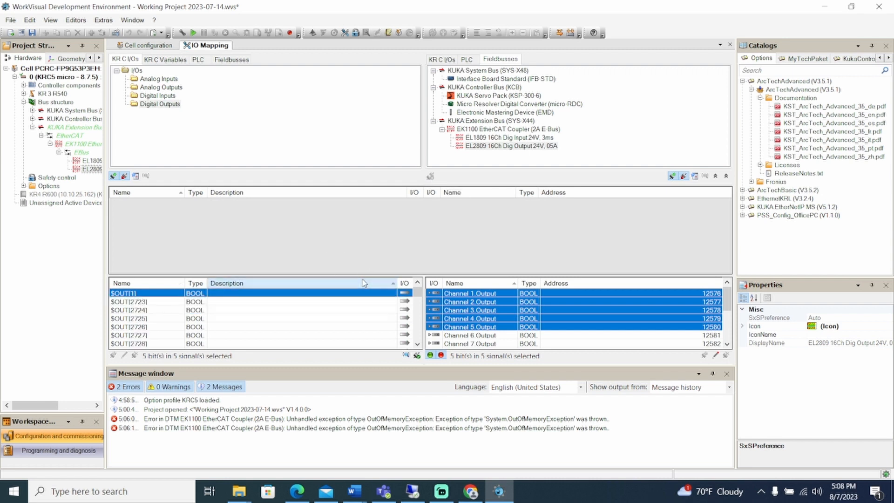
left_click(467, 293)
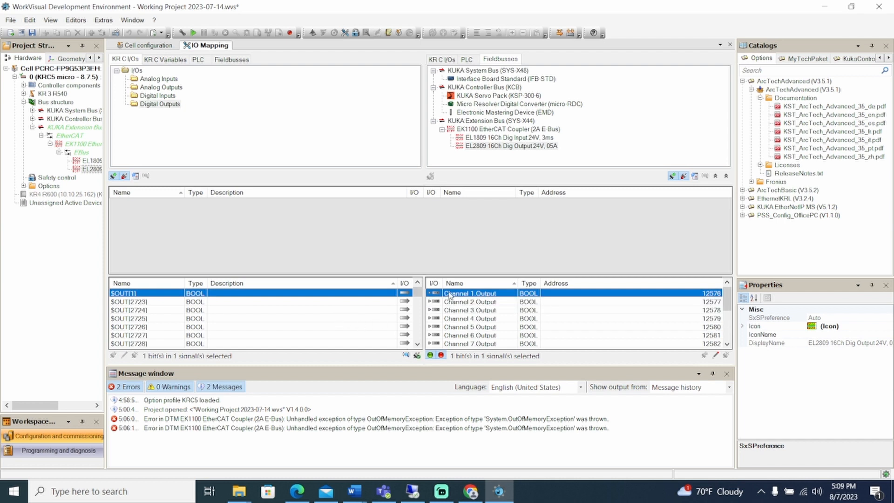
mouse_move(714, 356)
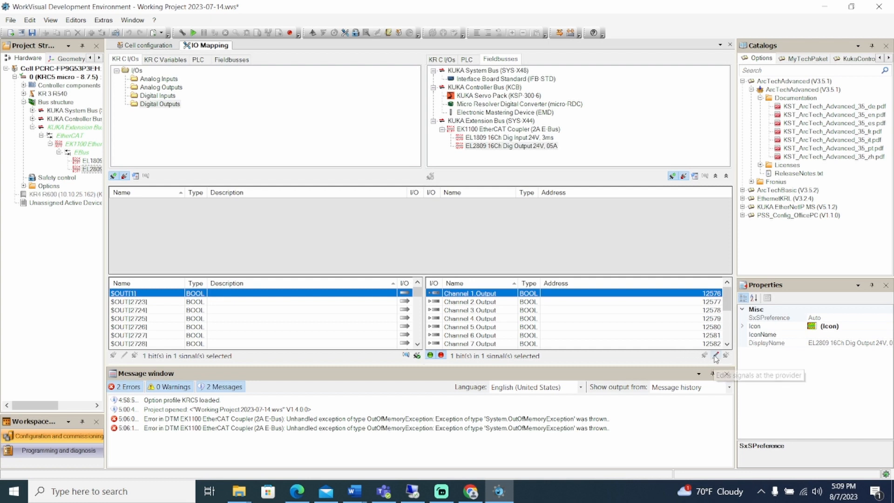
In the Signal Editor, merge EL2809 Channel 1–8 Output into one 8-bit Channel 1 Output.
left_click(714, 357)
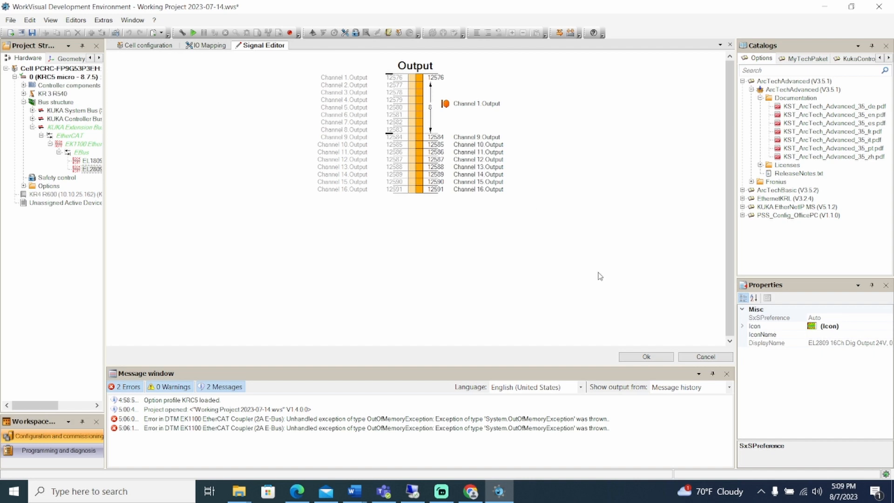
left_click(646, 357)
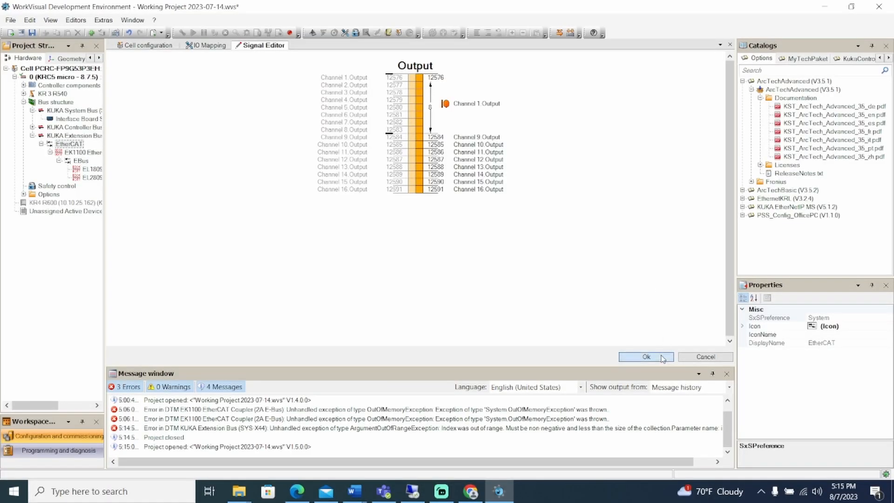
Confirm the grouped 8-bit signal and display the smartHMI digital outputs.
left_click(646, 356)
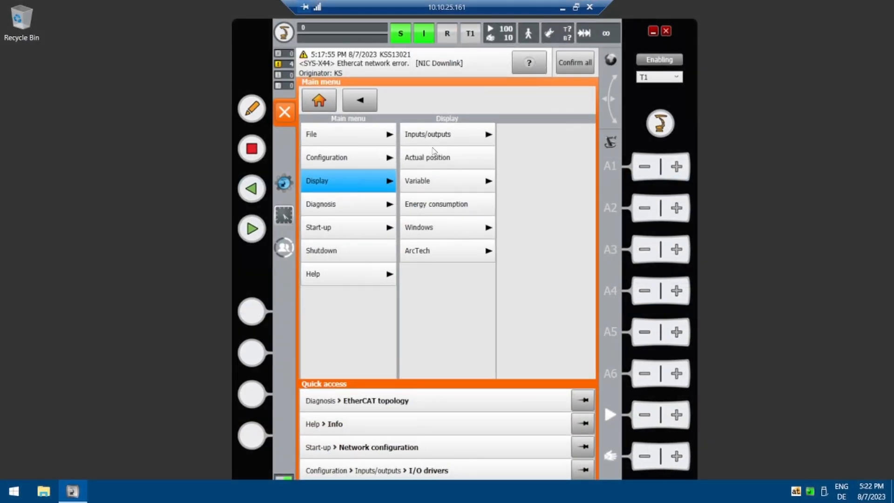
left_click(445, 134)
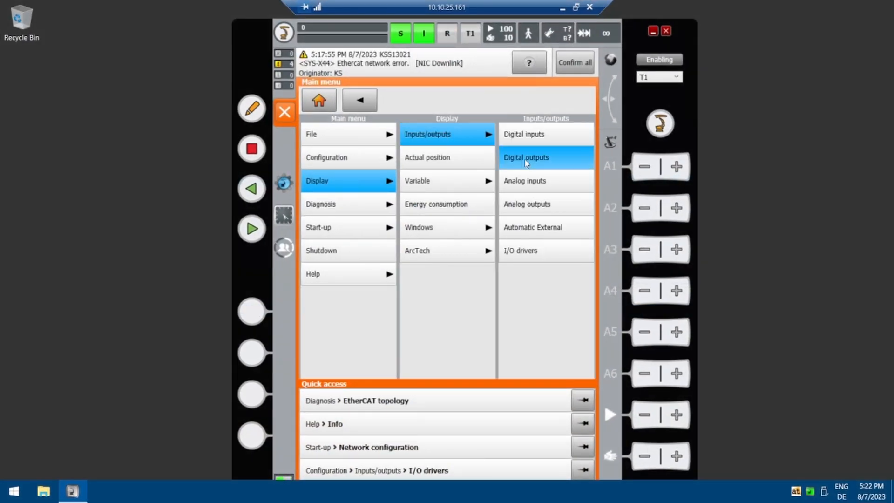
left_click(525, 157)
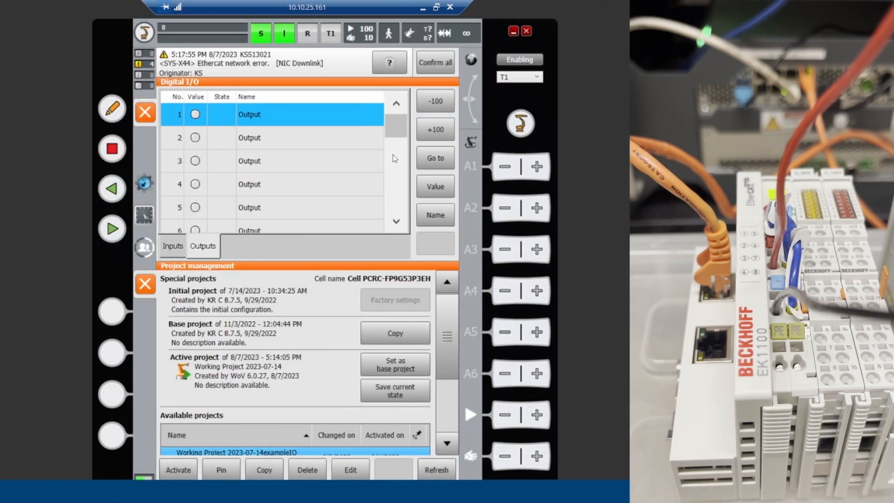
Switch on digital outputs 1, 2 and 3.
left_click(435, 186)
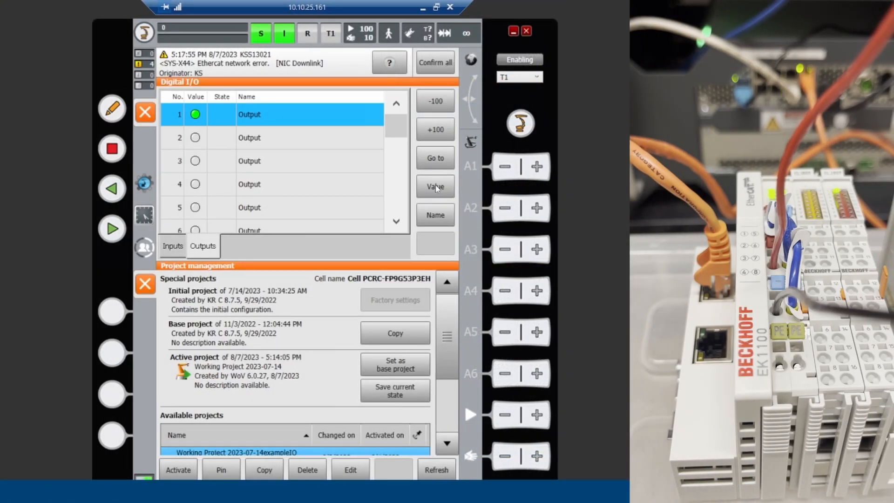
left_click(285, 138)
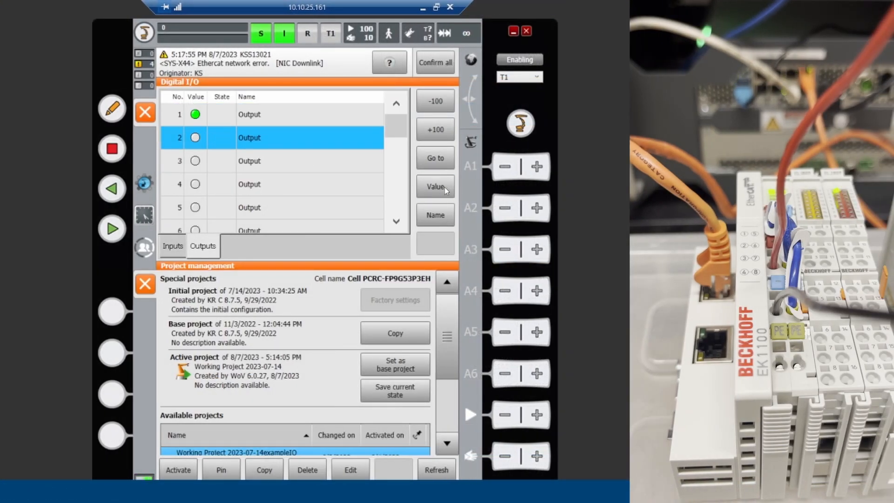
left_click(279, 161)
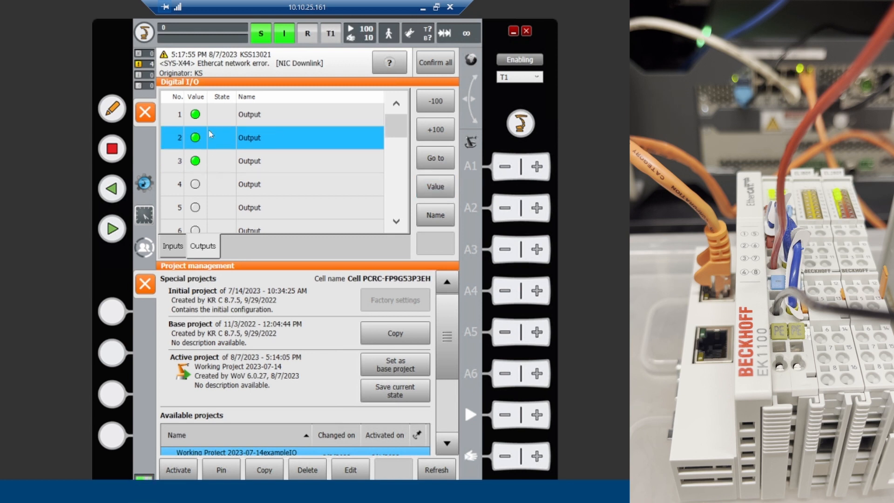
left_click(196, 137)
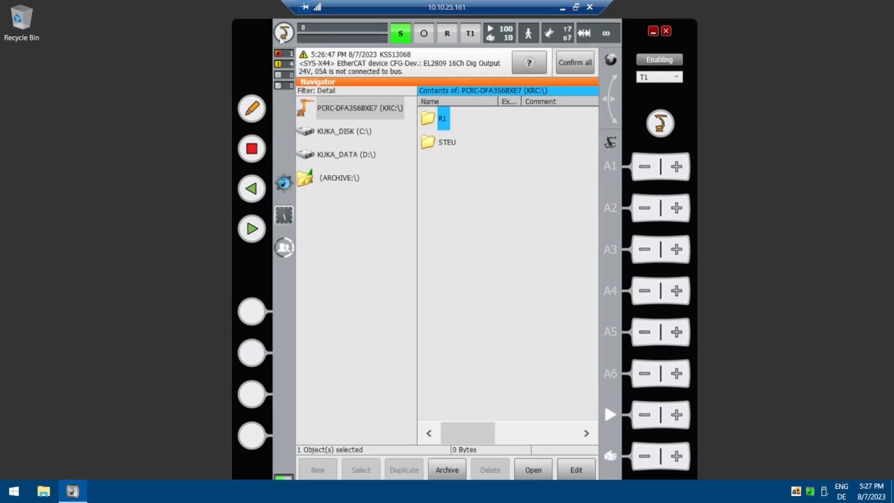
View the EtherCAT topology diagnosis, then return to the main menu.
left_click(284, 33)
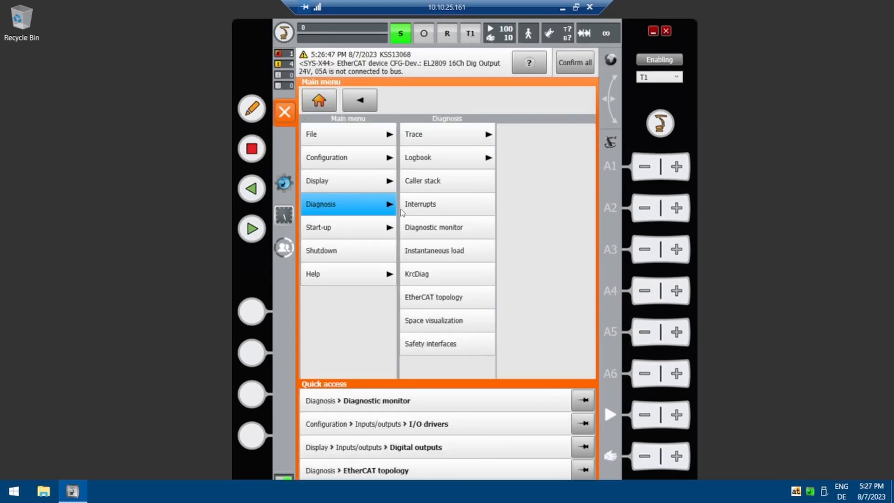
left_click(434, 298)
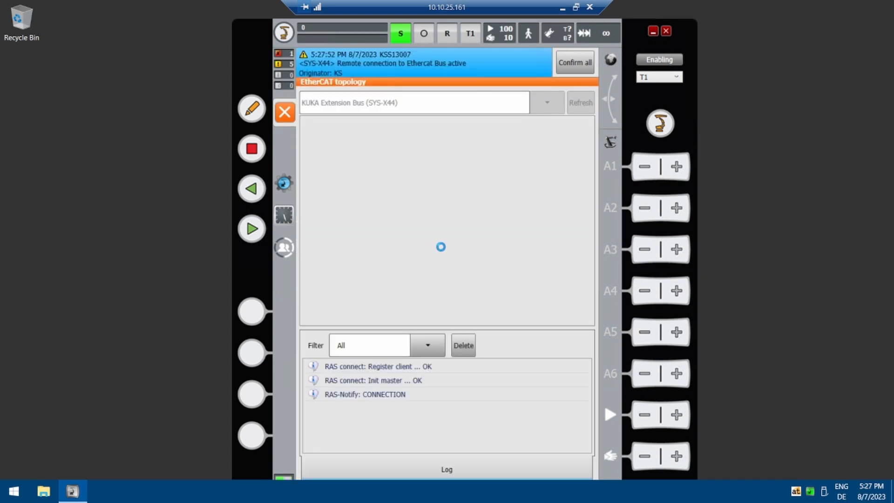
left_click(580, 102)
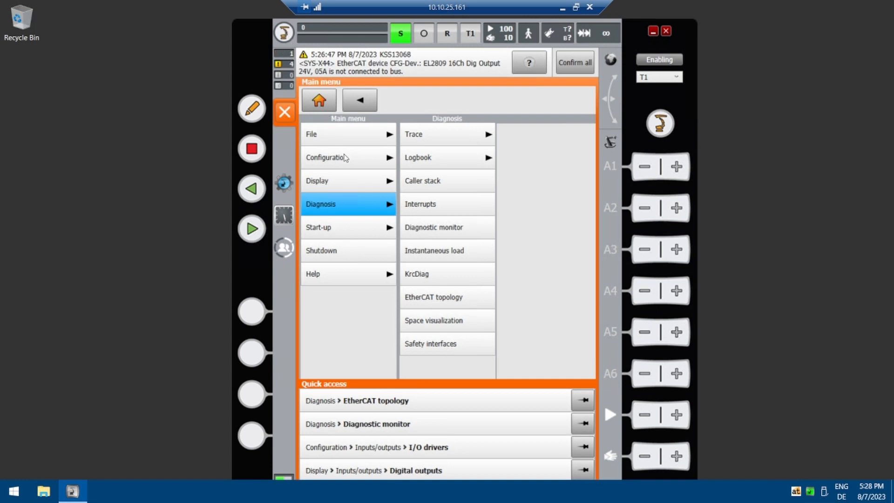
Reset and reconfigure the SYS-X44 EtherCAT I/O driver, acknowledging the success message.
left_click(325, 157)
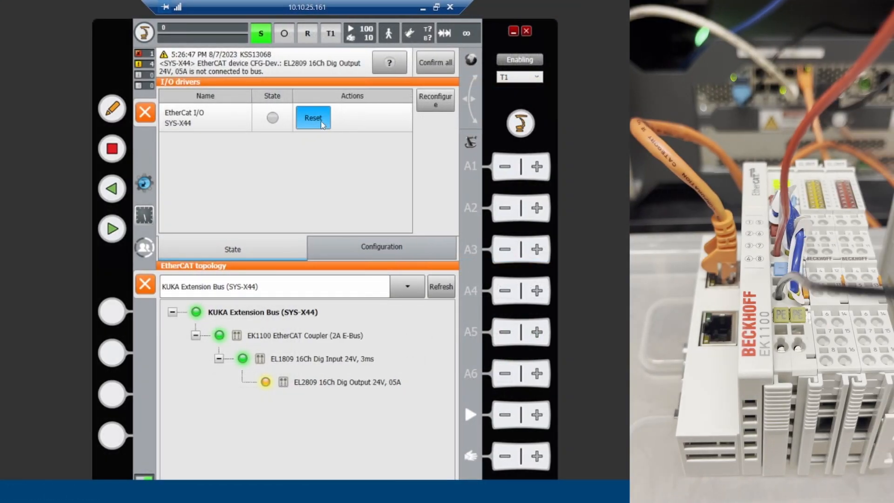
left_click(313, 117)
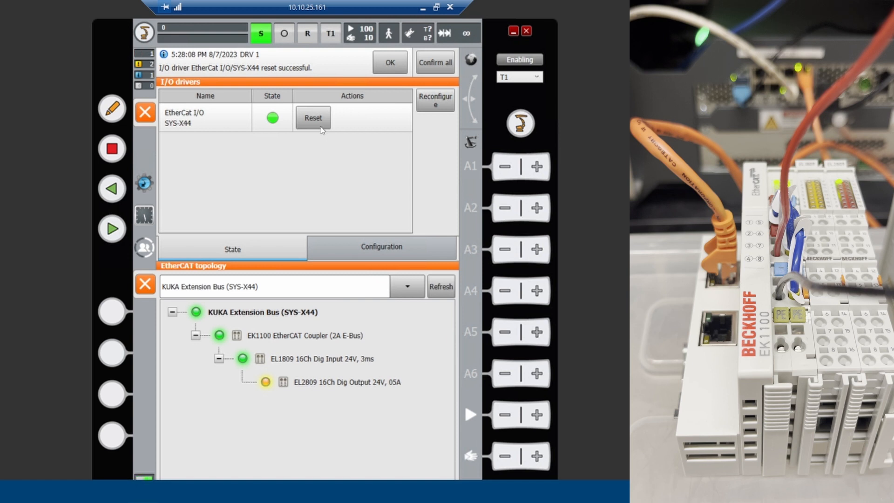
left_click(440, 285)
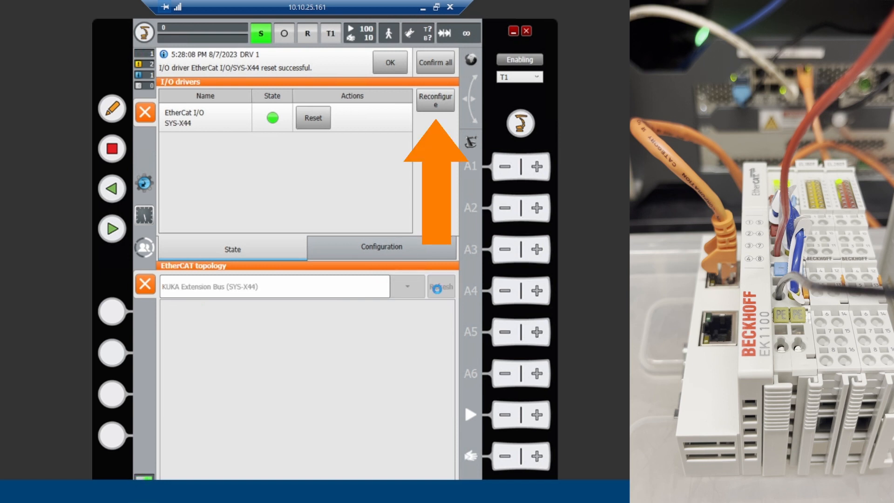
left_click(389, 62)
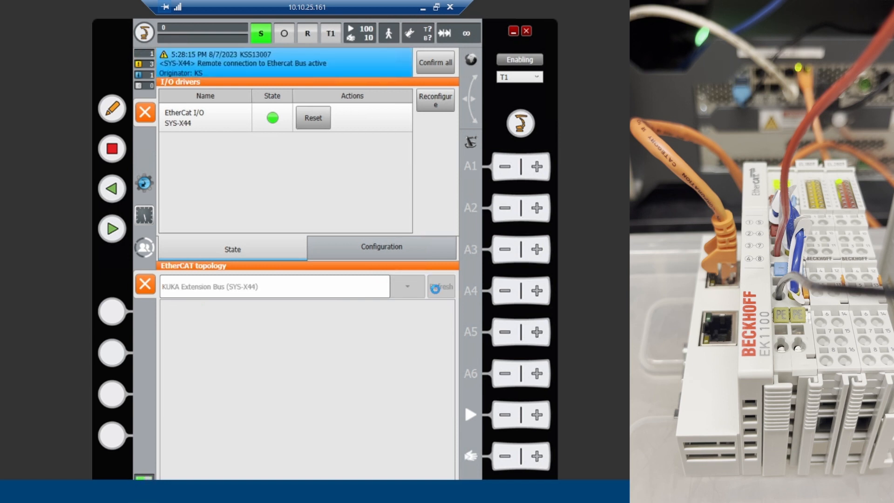
left_click(440, 286)
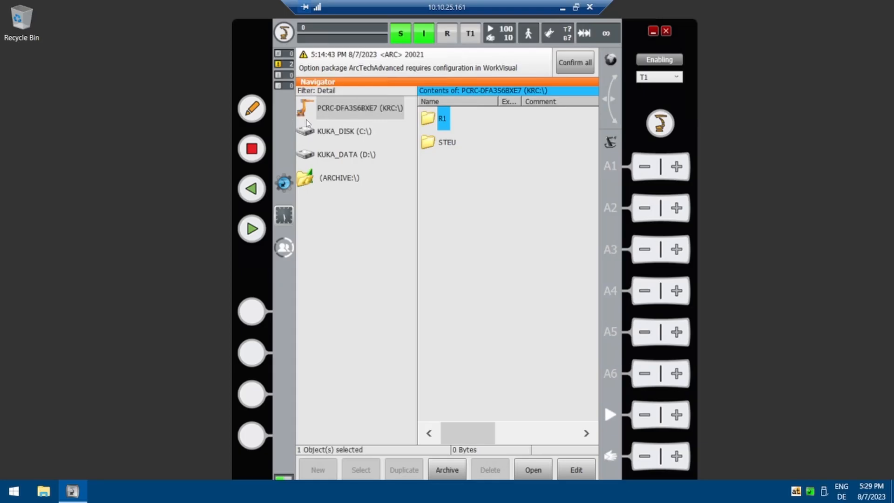
mouse_move(297, 130)
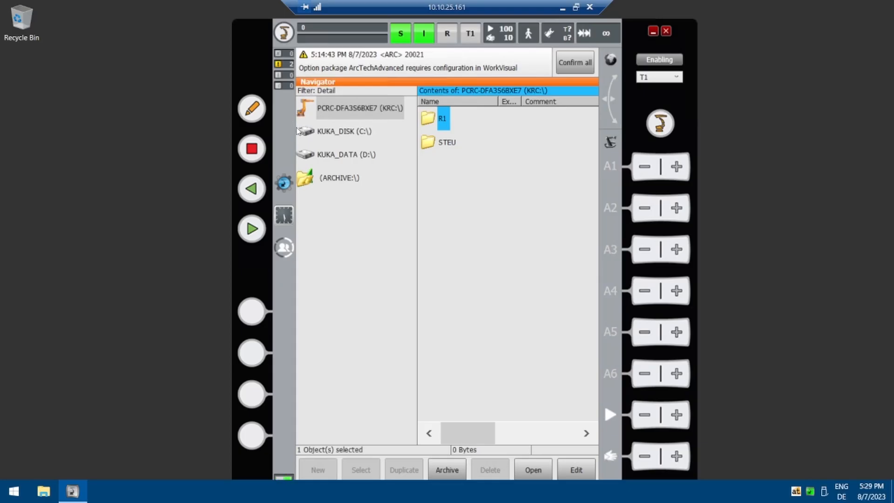
Open ECat_SYS_X44.xml from C:\KRC\ROBOTER\CONFIG\USER\COMMON and scroll to the ECatIODriver settings.
left_click(343, 131)
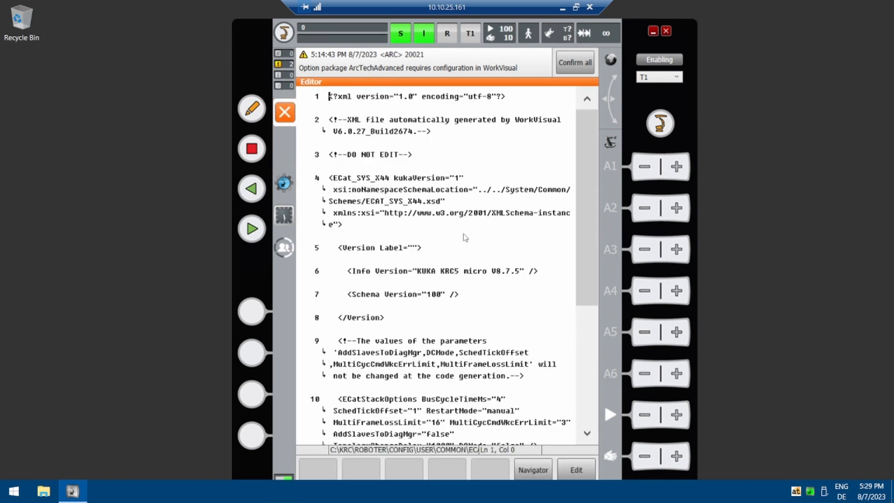
mouse_move(464, 218)
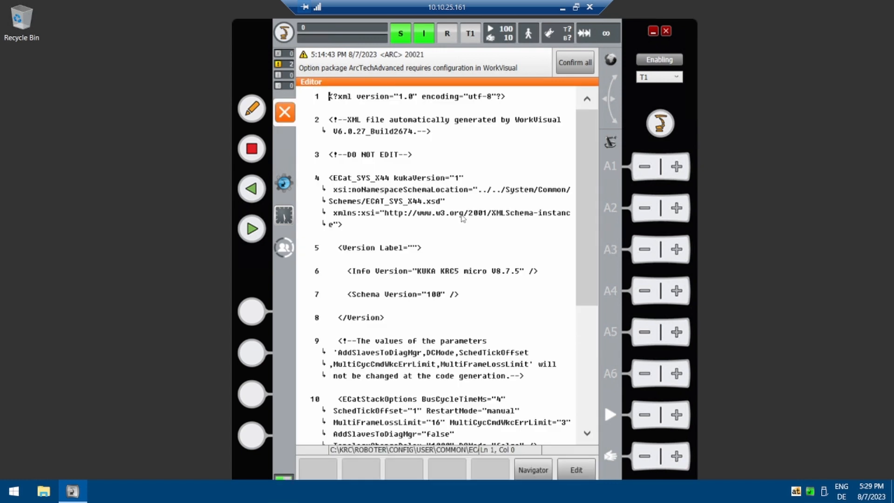
scroll("down", 3)
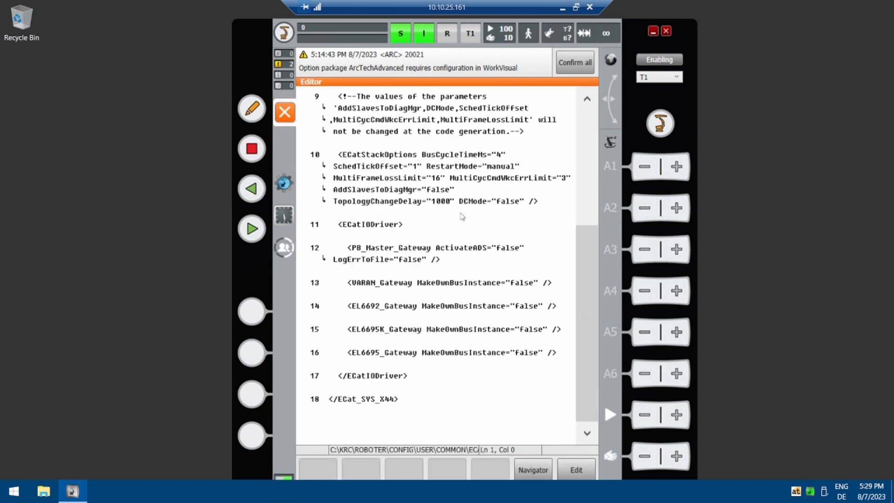